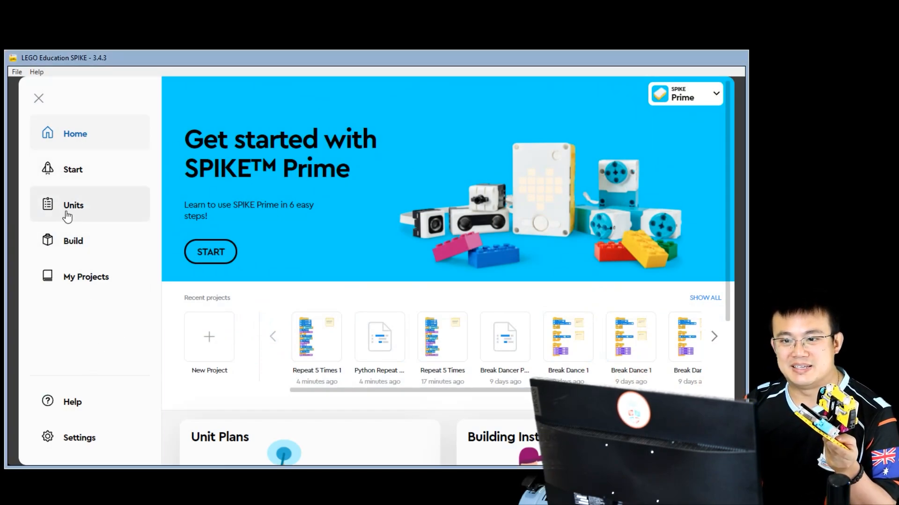
# Step: Browse the units to Life Hacks and start its Repeat 5 Times lesson
pyautogui.click(73, 240)
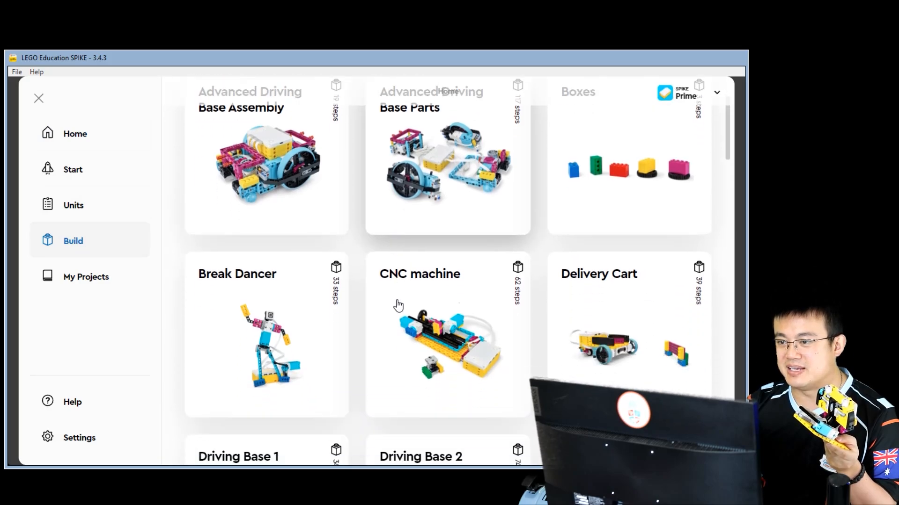
pyautogui.scroll(-3)
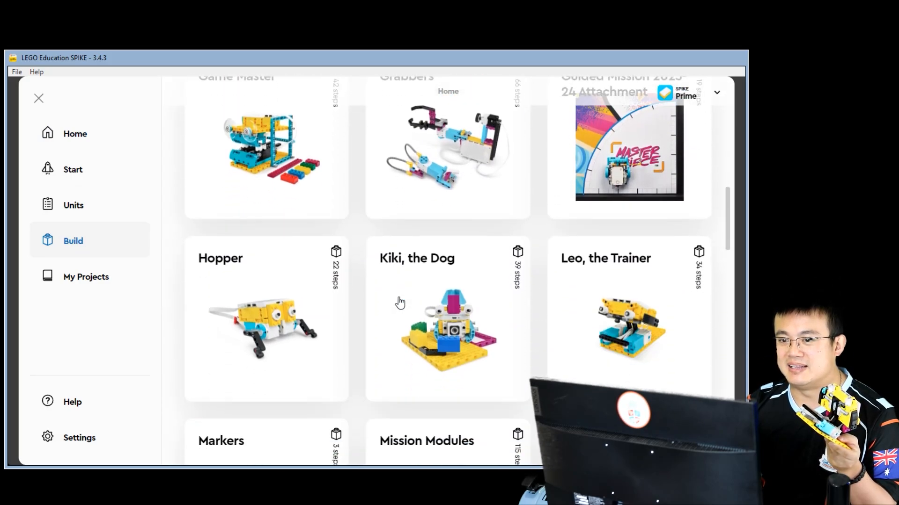
pyautogui.scroll(-3)
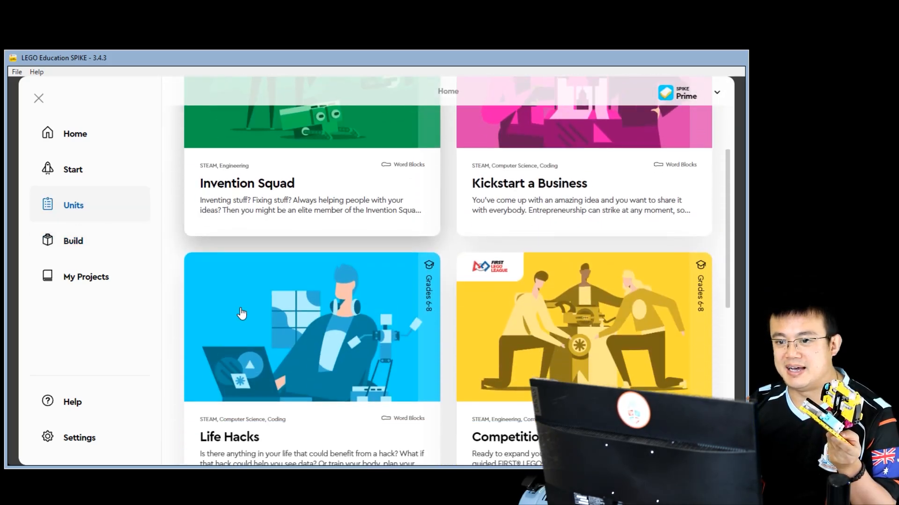
pyautogui.click(312, 326)
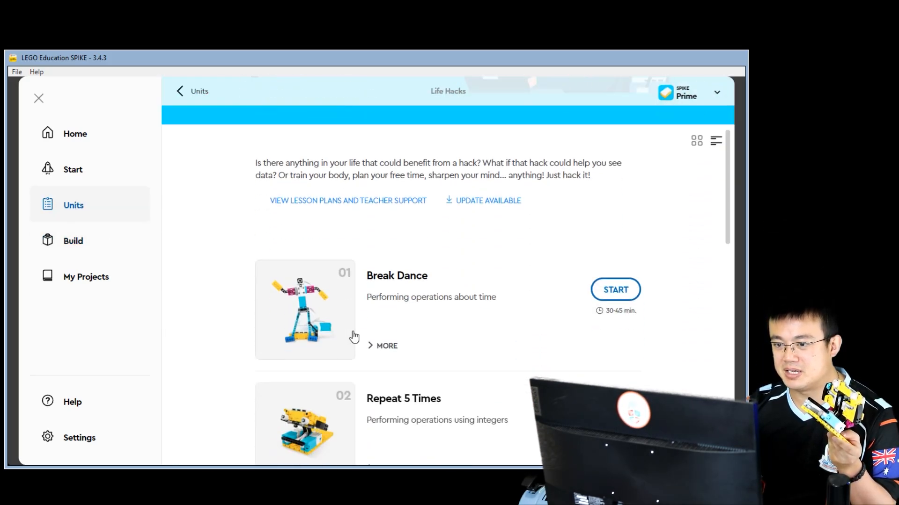
pyautogui.scroll(-3)
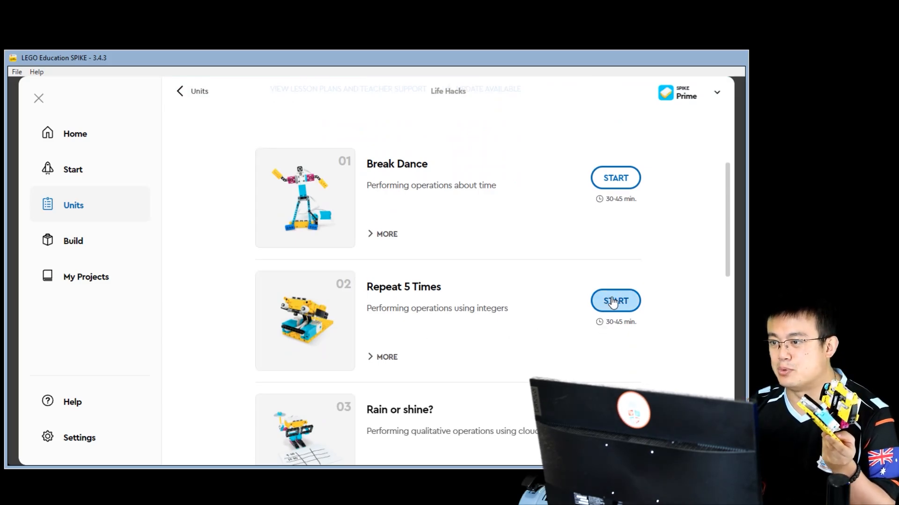
pyautogui.click(615, 301)
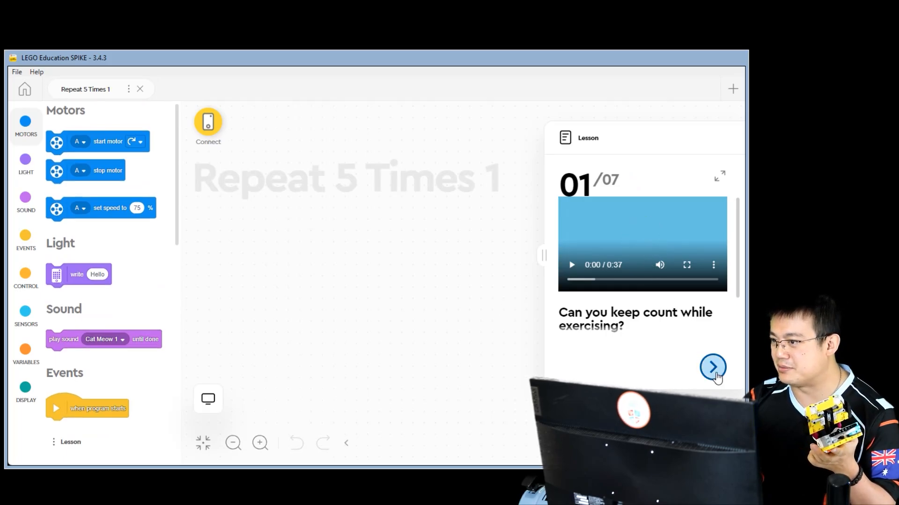
# Step: Dismiss the lesson guide and connect the green-button hub CA56 over Bluetooth
pyautogui.click(712, 367)
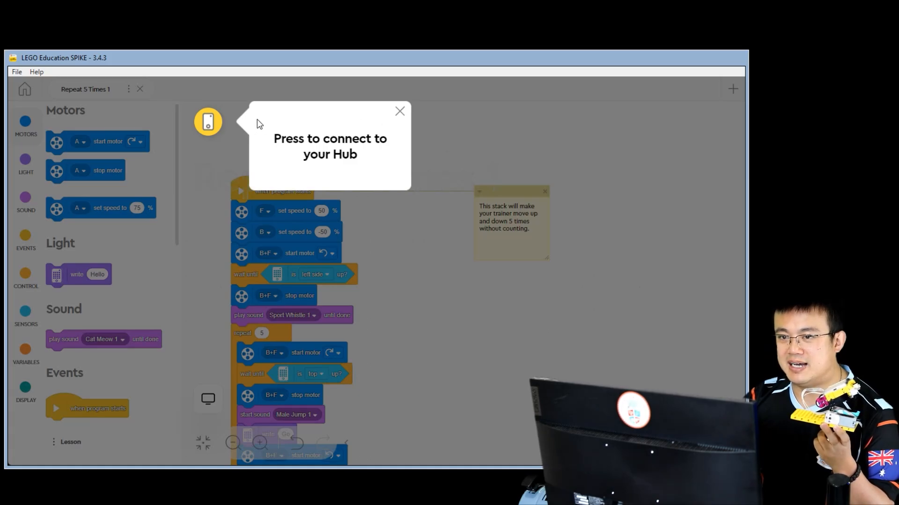
pyautogui.click(207, 122)
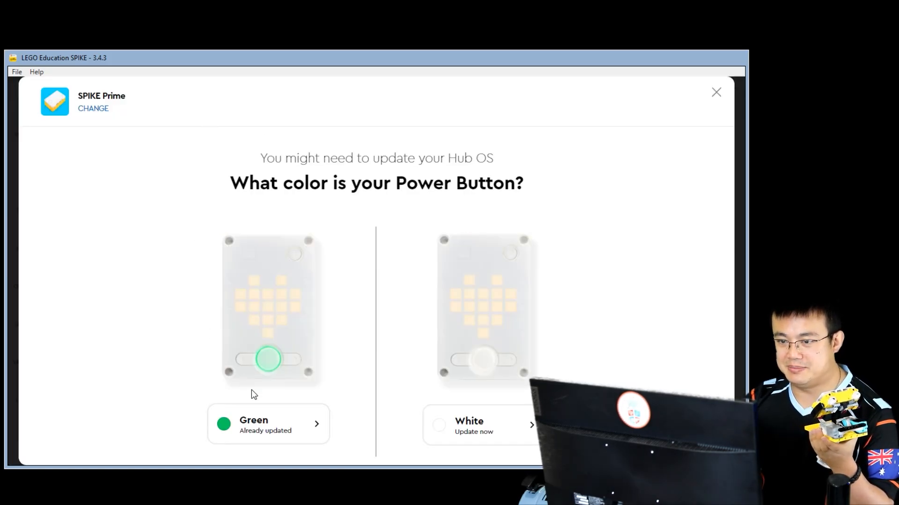
pyautogui.click(268, 424)
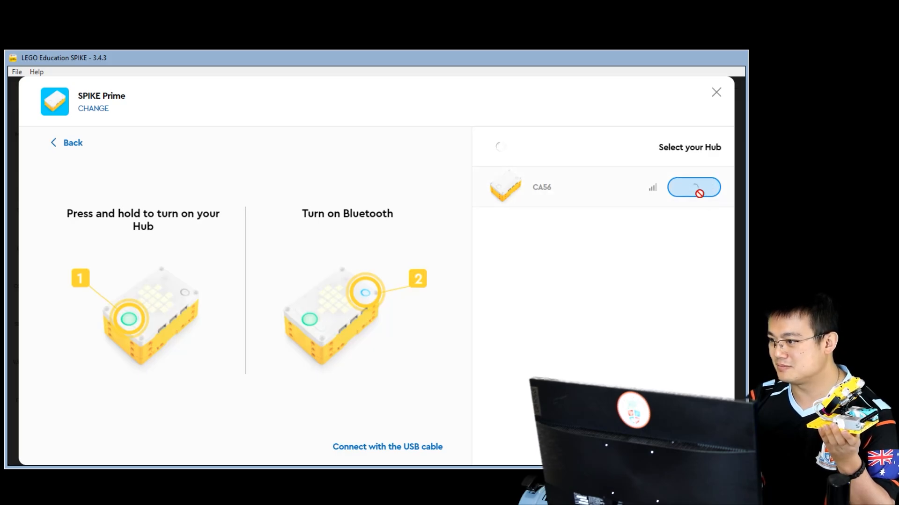
pyautogui.click(694, 187)
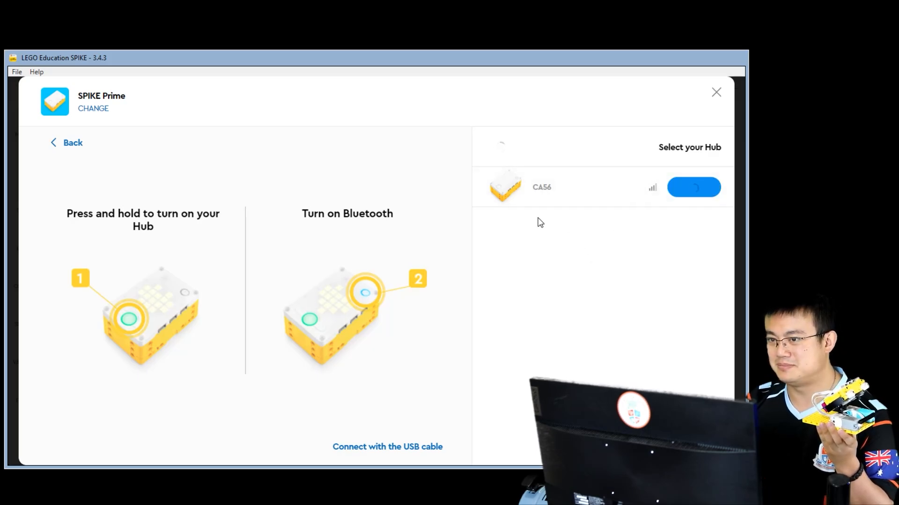
pyautogui.click(694, 188)
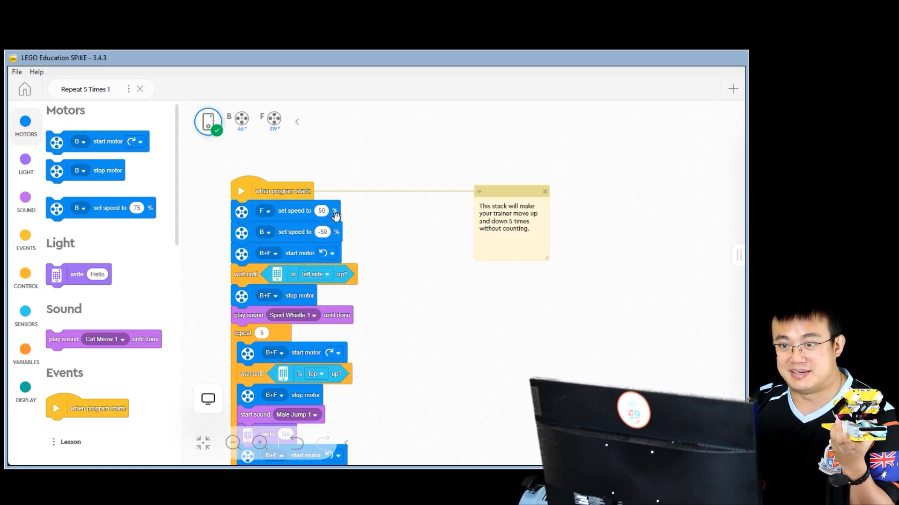
pyautogui.moveTo(338, 237)
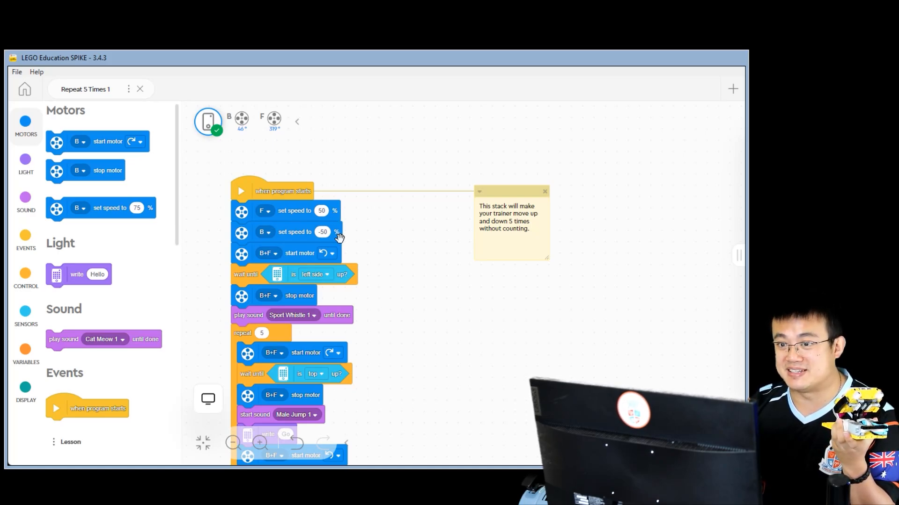
pyautogui.moveTo(342, 265)
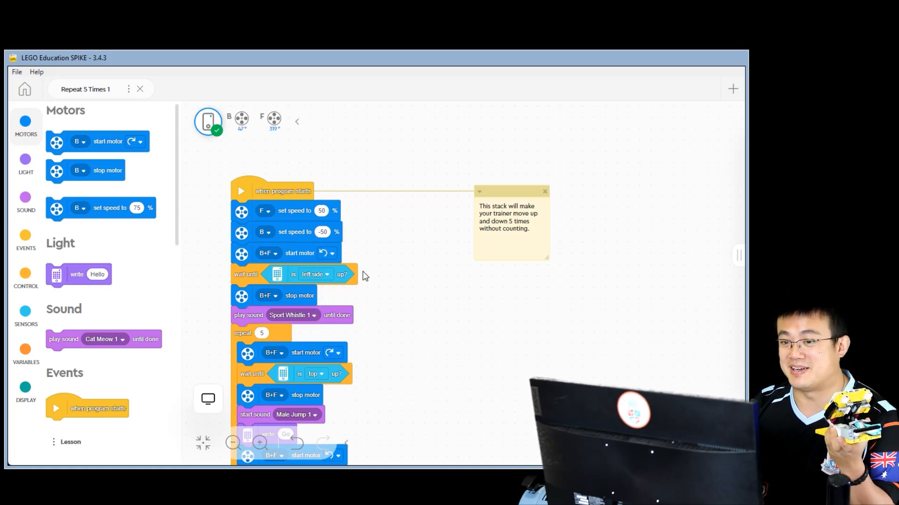
pyautogui.moveTo(325, 243)
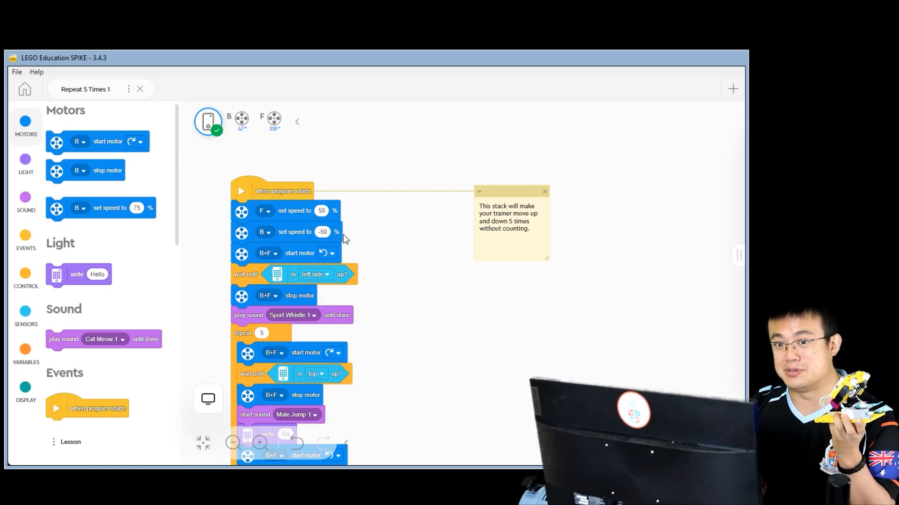
pyautogui.moveTo(354, 250)
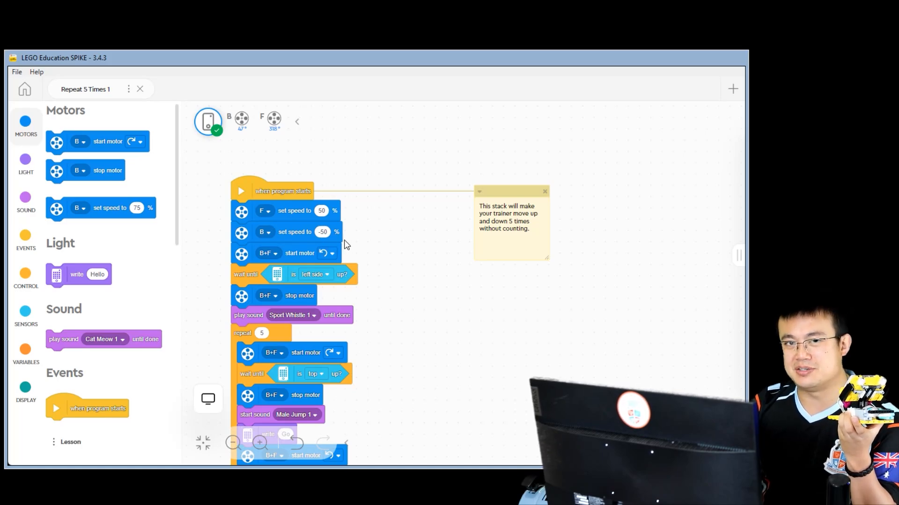
pyautogui.moveTo(370, 274)
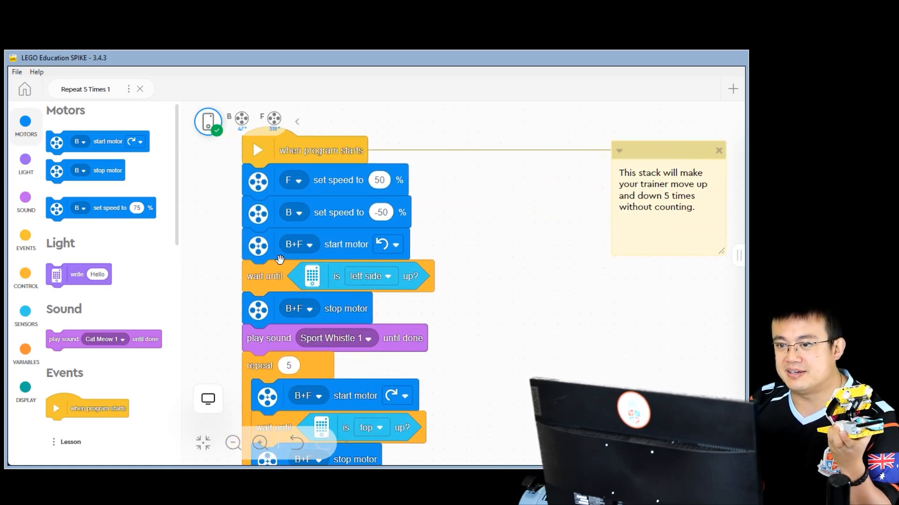
pyautogui.moveTo(259, 294)
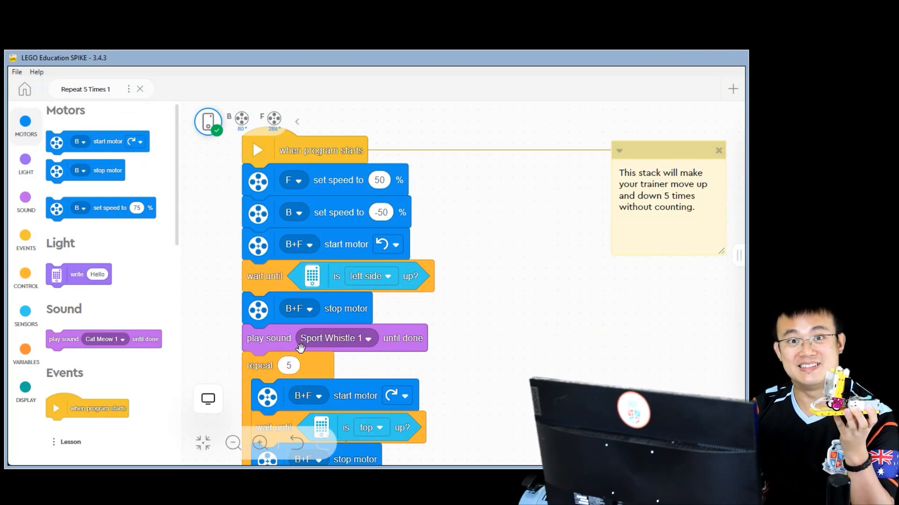
# Step: Scroll down through the repeat-5 loop blocks of the sample program
pyautogui.scroll(-3)
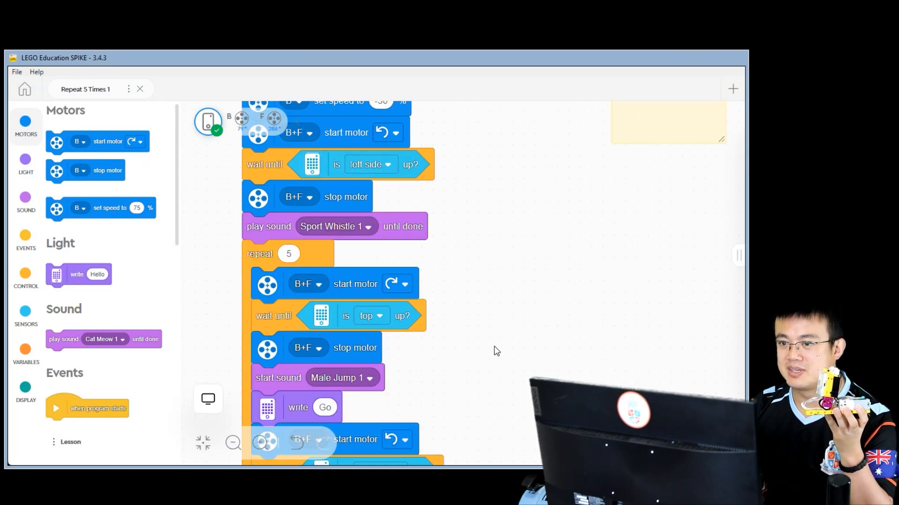
pyautogui.scroll(-3)
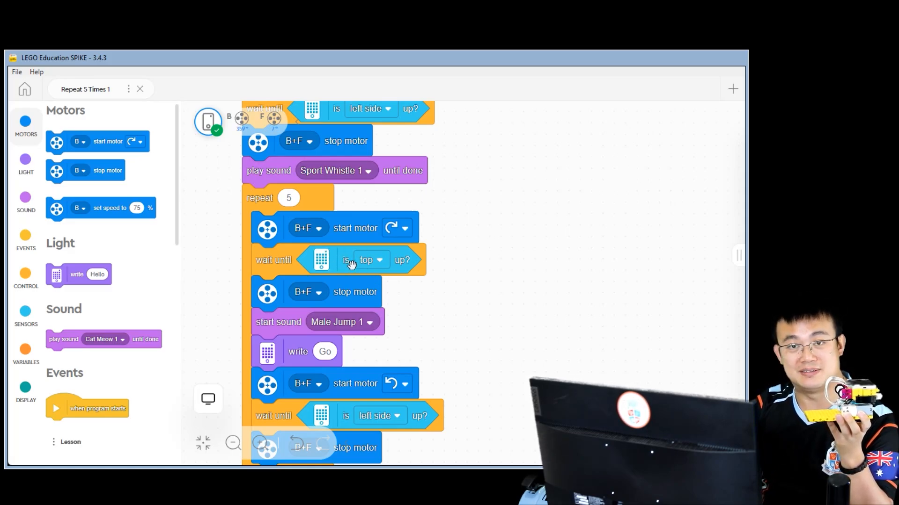
pyautogui.moveTo(333, 286)
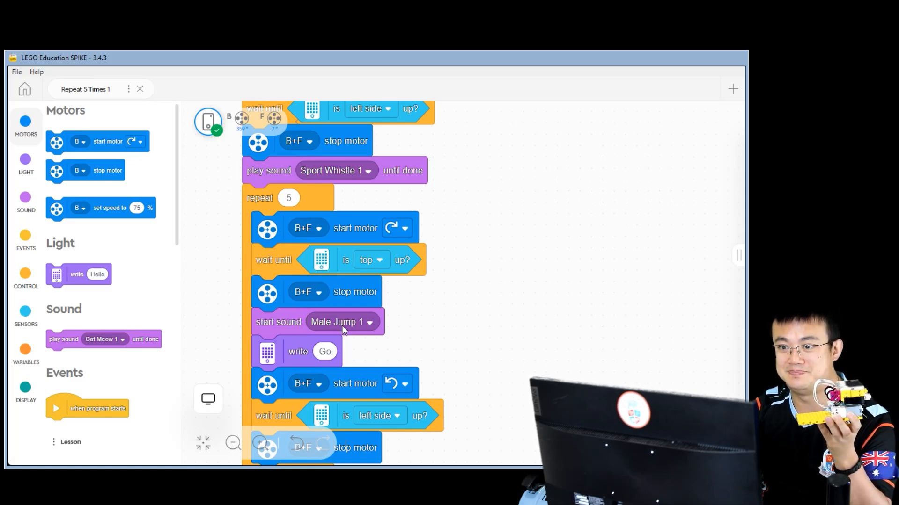
pyautogui.moveTo(315, 357)
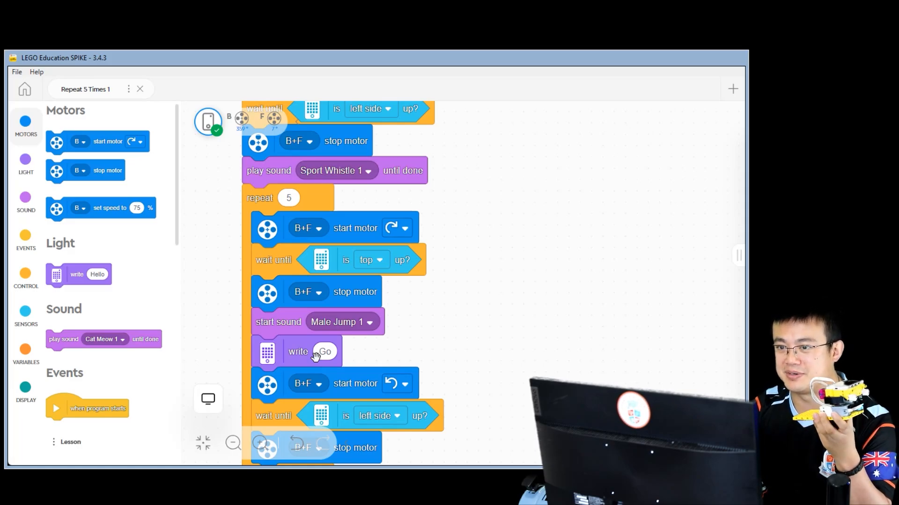
pyautogui.moveTo(370, 367)
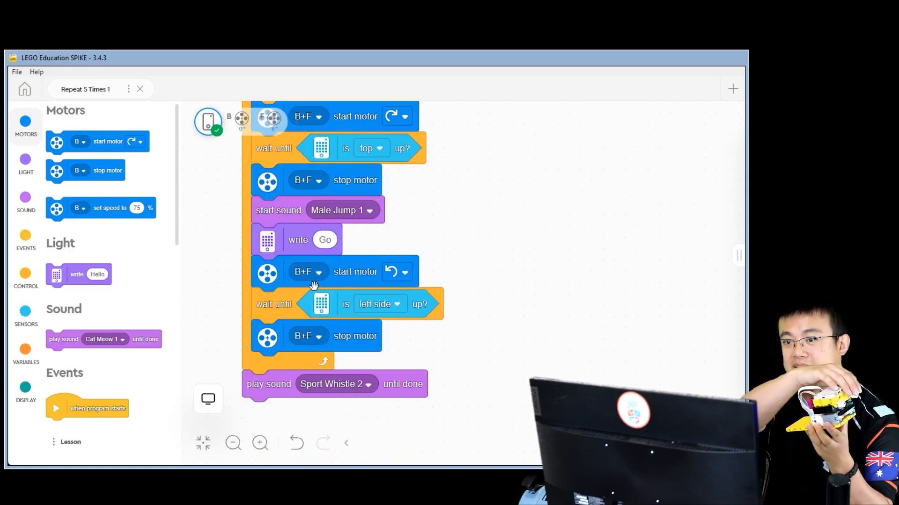
pyautogui.moveTo(355, 316)
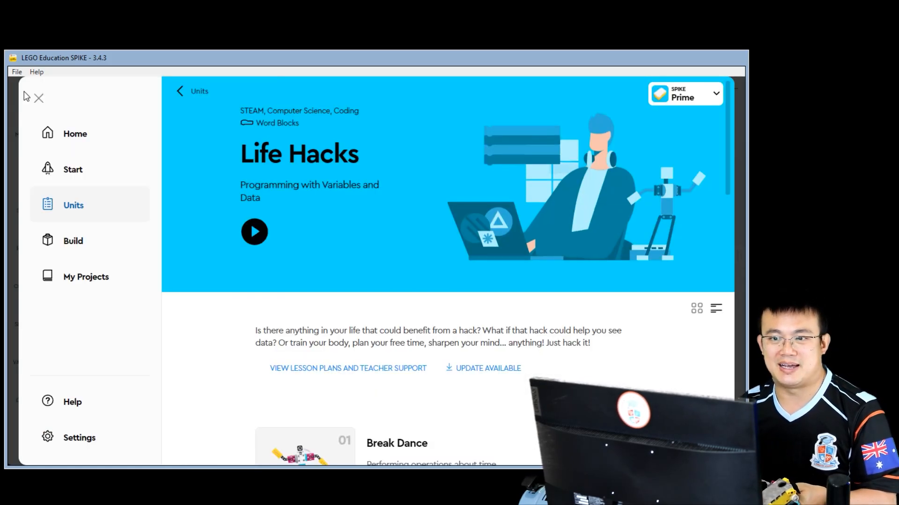
# Step: From Home, create a new Python project named 'Repeat 5 Times Python'
pyautogui.click(75, 133)
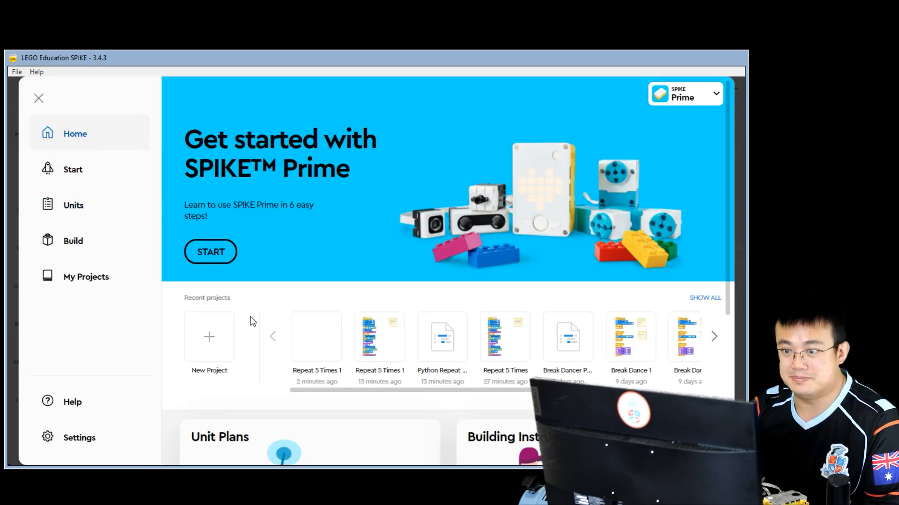
pyautogui.click(208, 336)
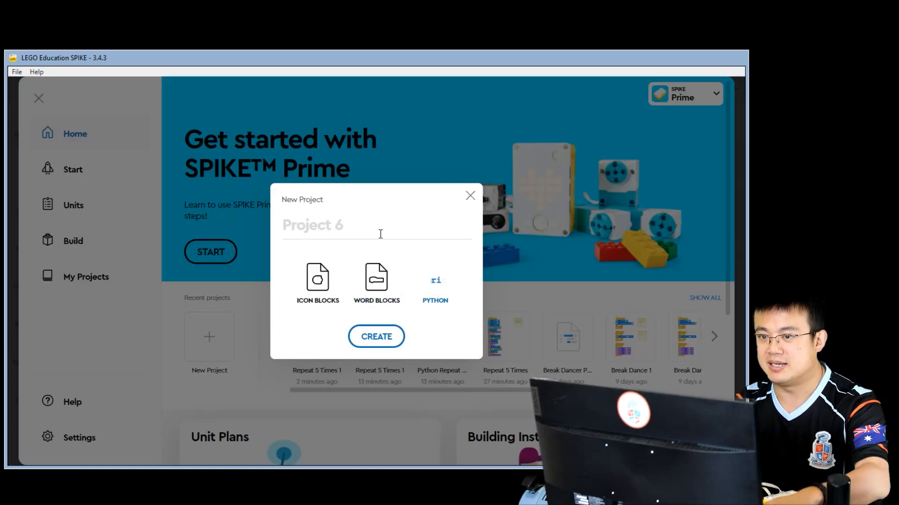
pyautogui.write('Repeat 5')
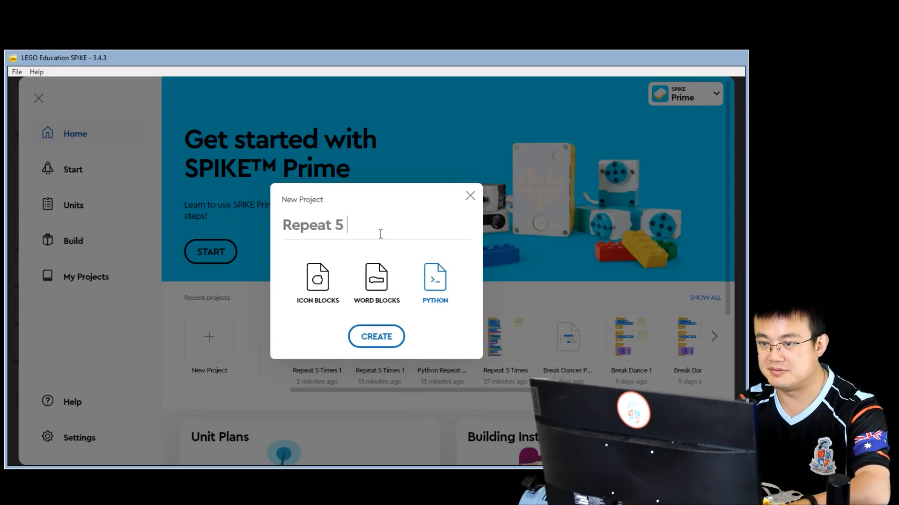
pyautogui.write('Times Python')
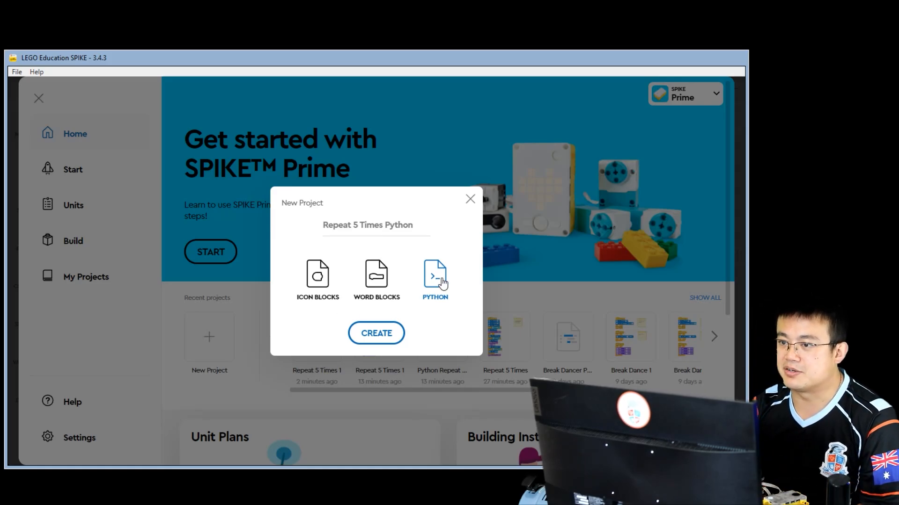
pyautogui.click(376, 333)
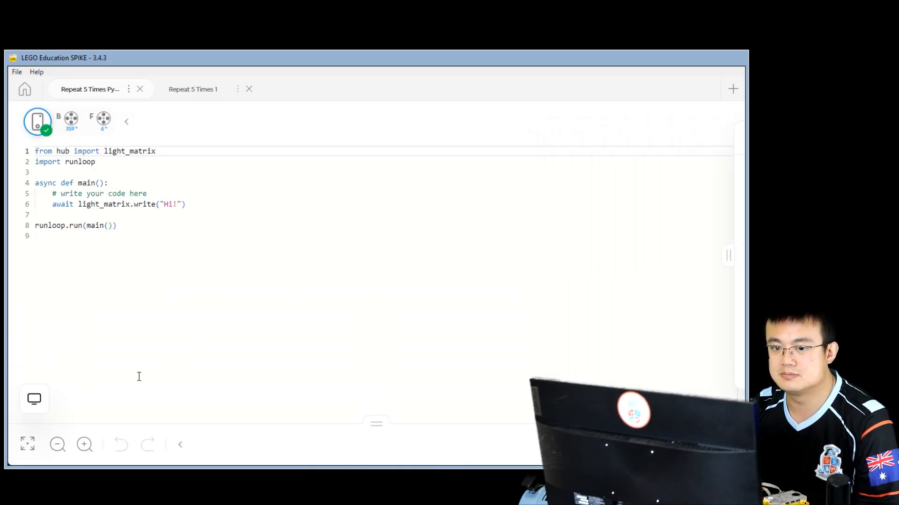
# Step: Enlarge the code, import port and motion_sensor from hub plus motor, and begin a 'from app' import
pyautogui.click(84, 444)
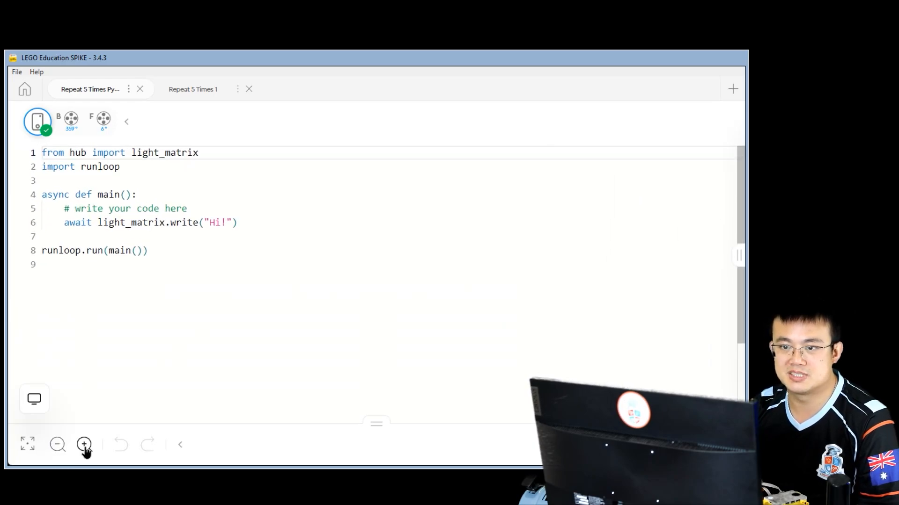
pyautogui.click(84, 445)
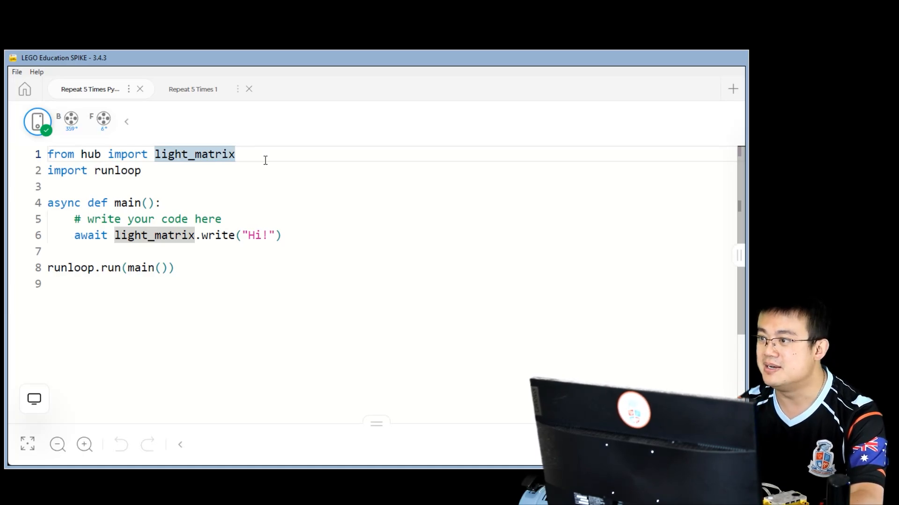
pyautogui.write(',')
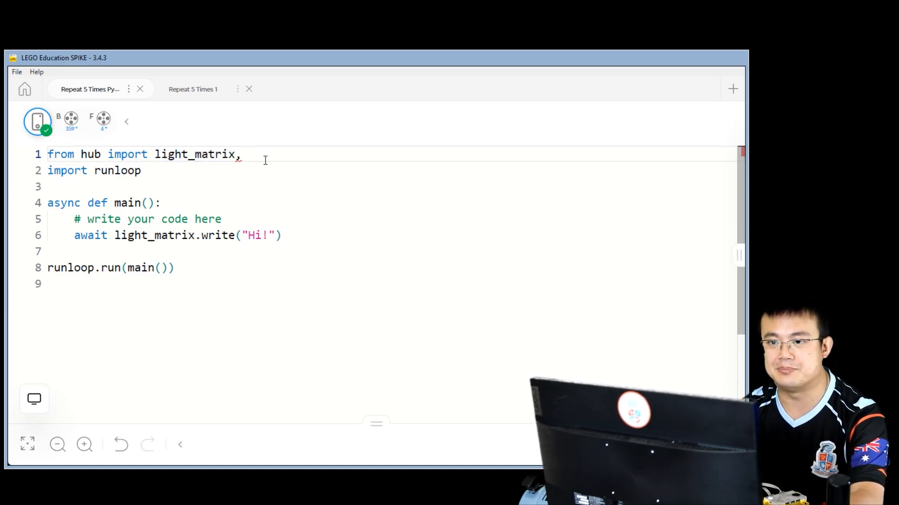
pyautogui.write('port,')
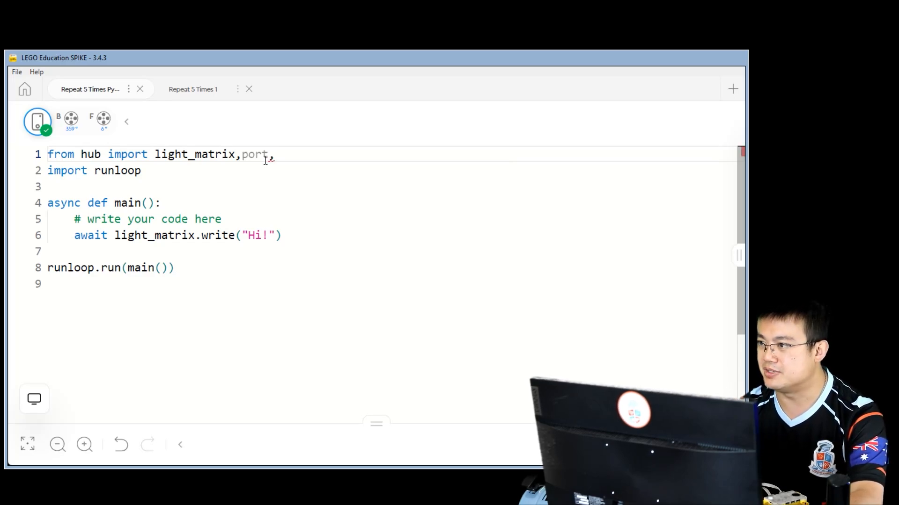
pyautogui.write('motion_sensor')
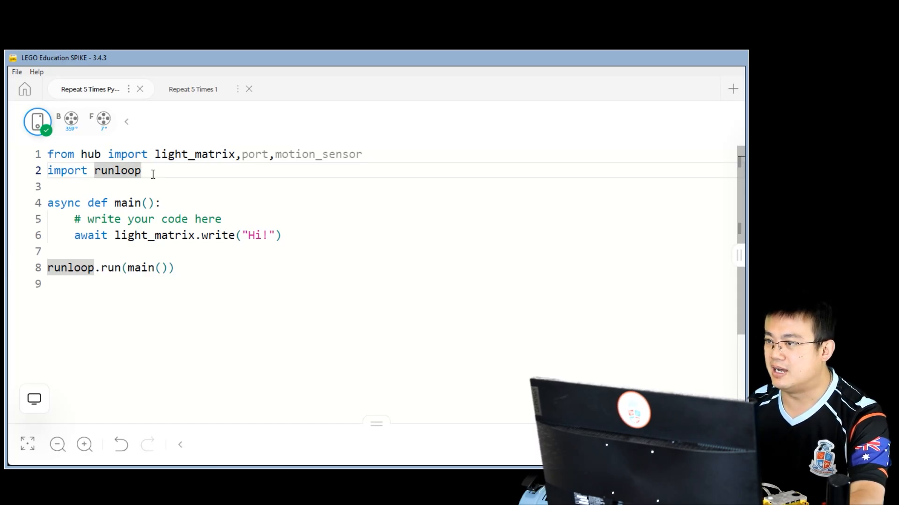
pyautogui.write(',')
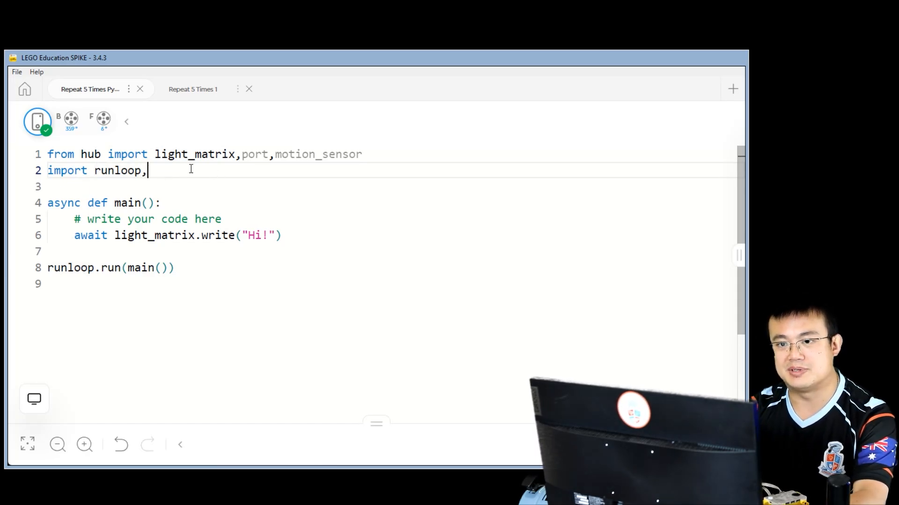
pyautogui.write('motor')
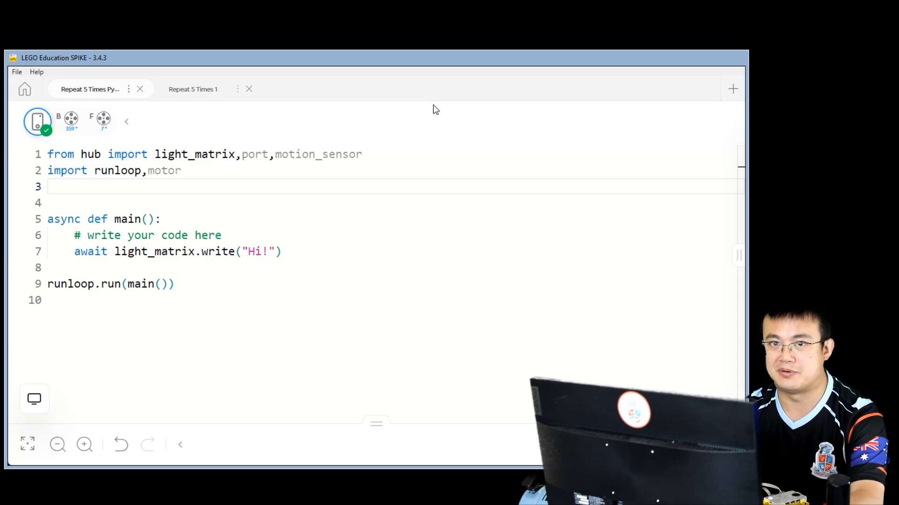
pyautogui.write('from app import sound')
pyautogui.click(392, 252)
pyautogui.write('#')
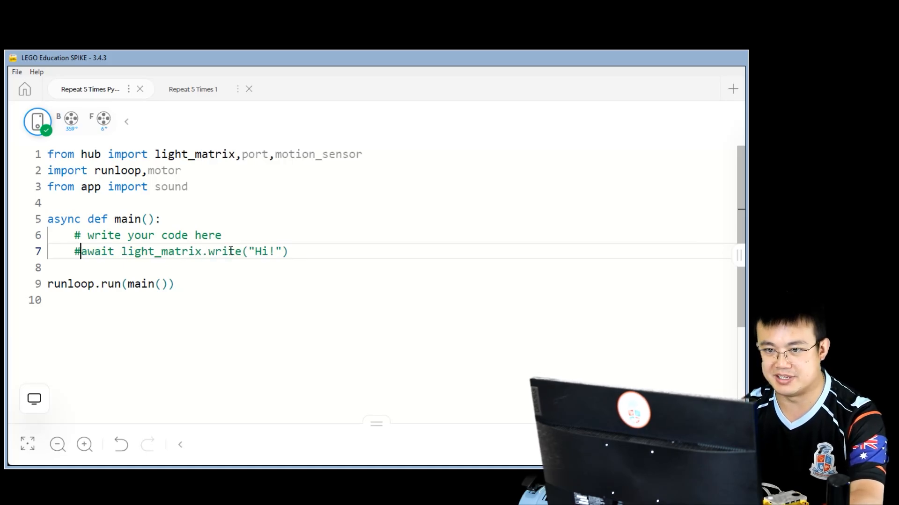
# Step: Insert an empty line inside main below the commented-out Hi! line
pyautogui.press('enter')
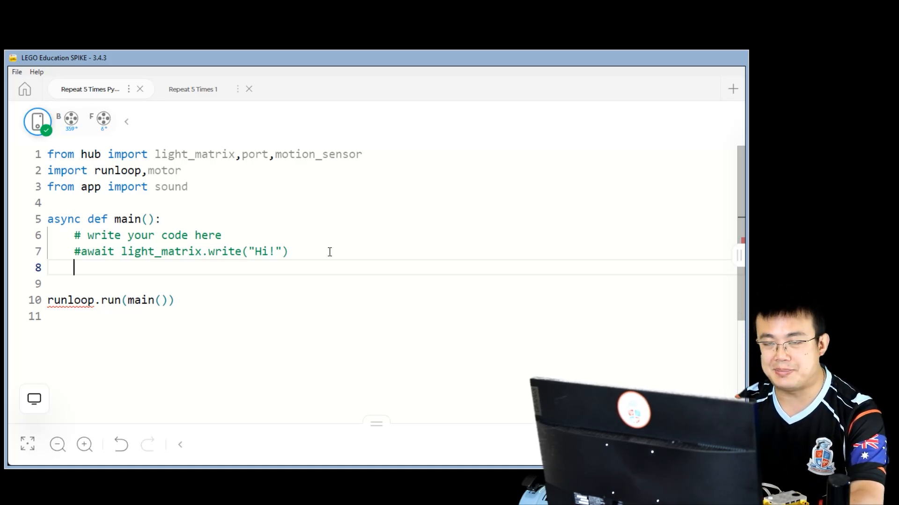
# Step: Write motor.run(port.F,-550) as the first statement in main
pyautogui.write('motor')
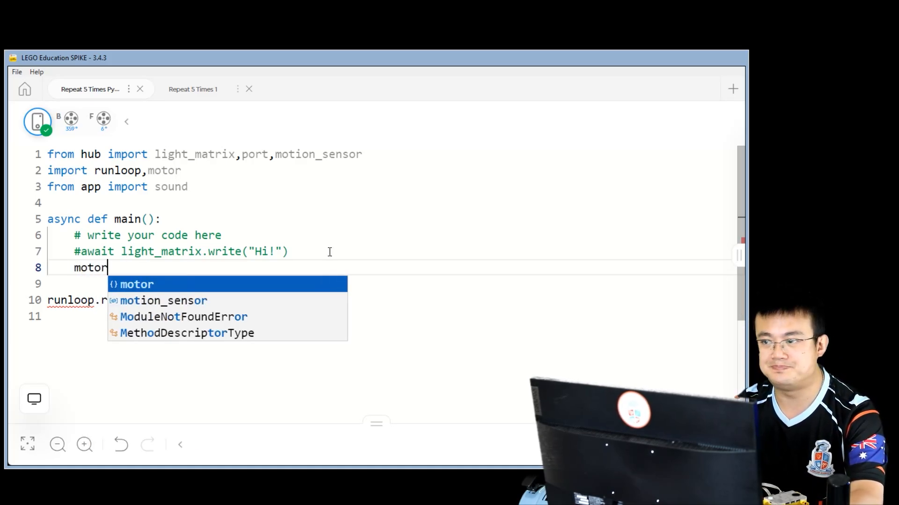
pyautogui.write('.run(port')
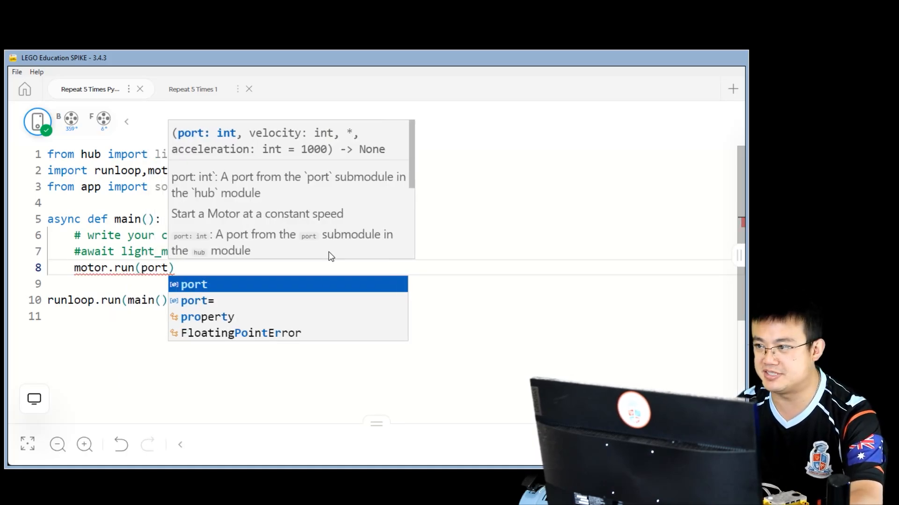
pyautogui.write('.F')
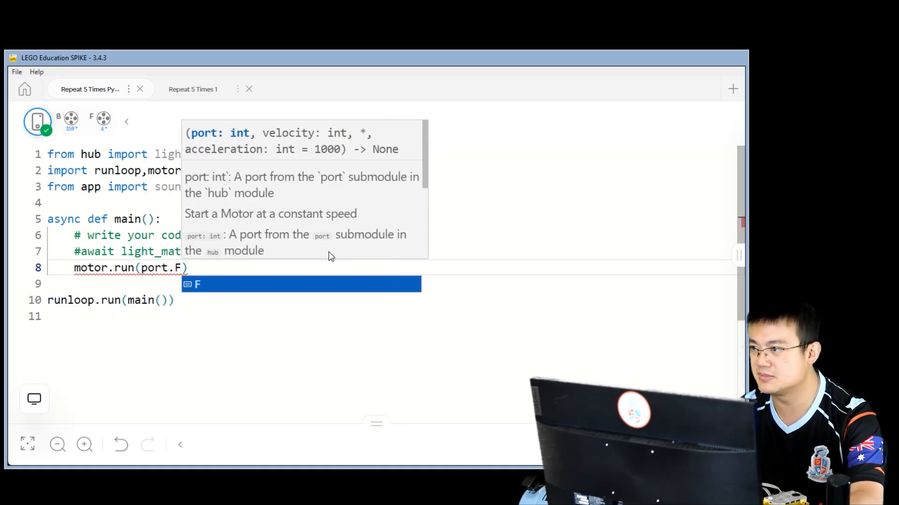
pyautogui.write(',')
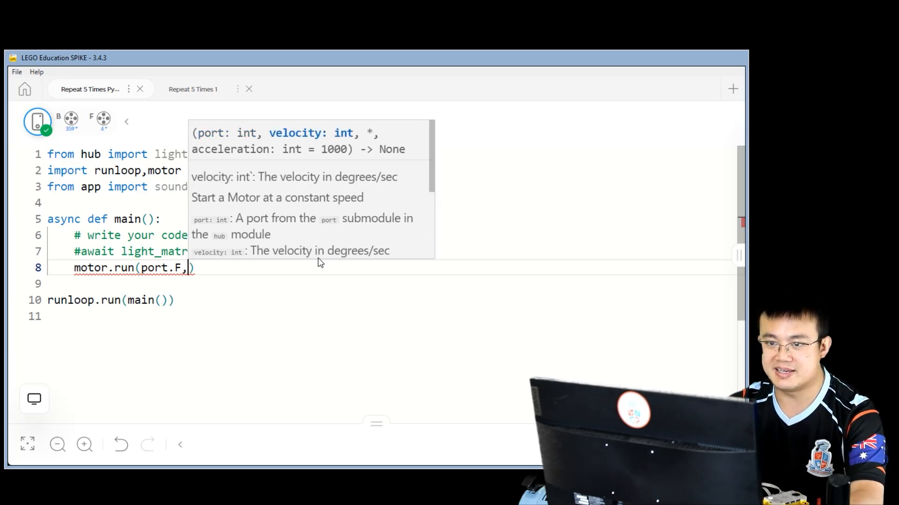
pyautogui.write('-500')
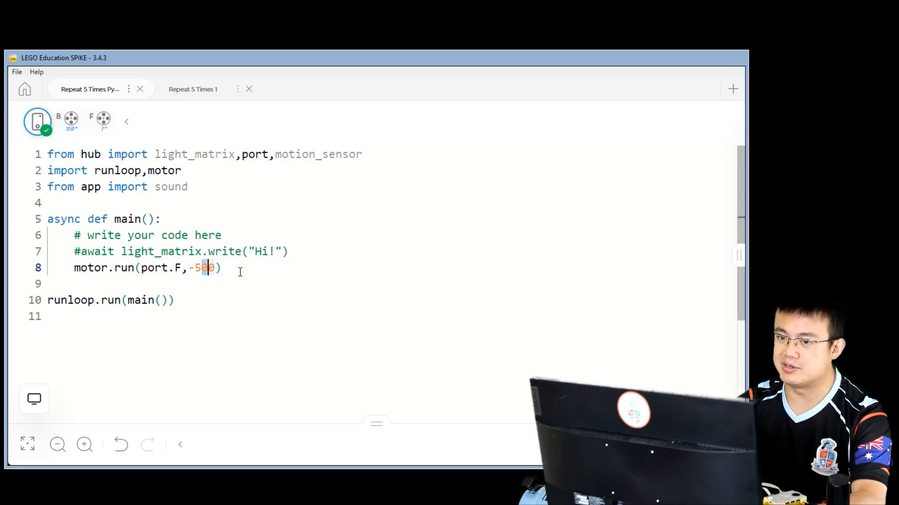
pyautogui.write('5')
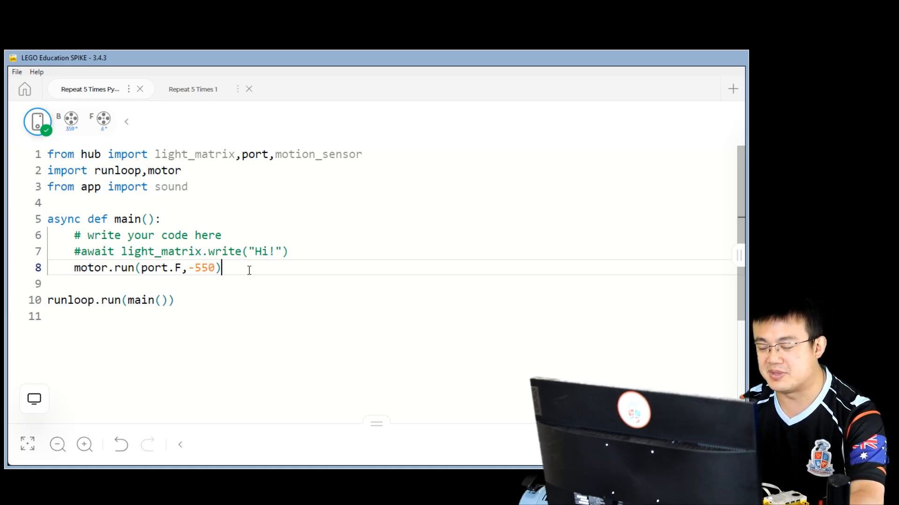
pyautogui.press('enter')
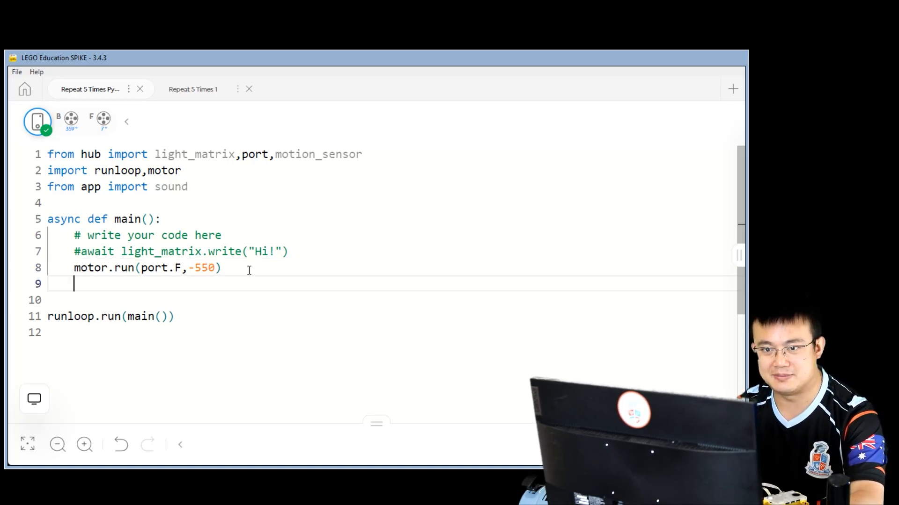
# Step: Write motor.run(port.B,500) on the next line
pyautogui.write('motor.r')
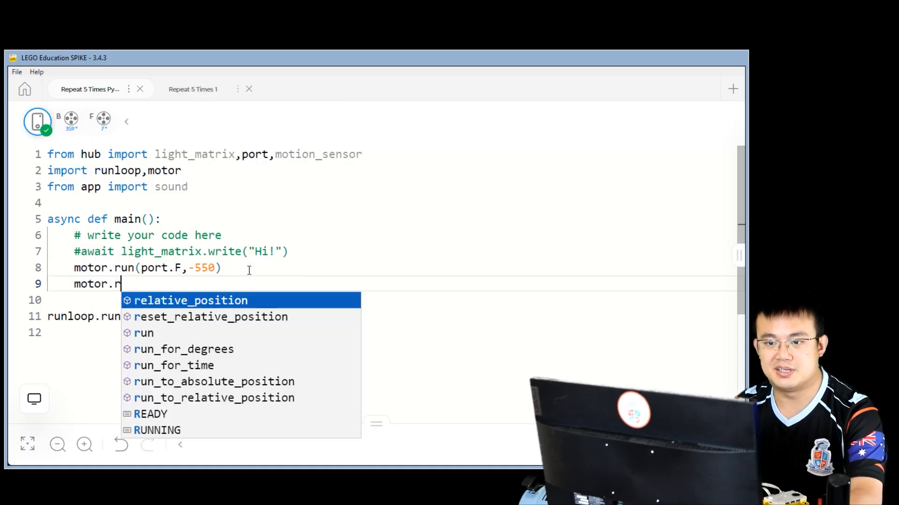
pyautogui.write('un(port.B,')
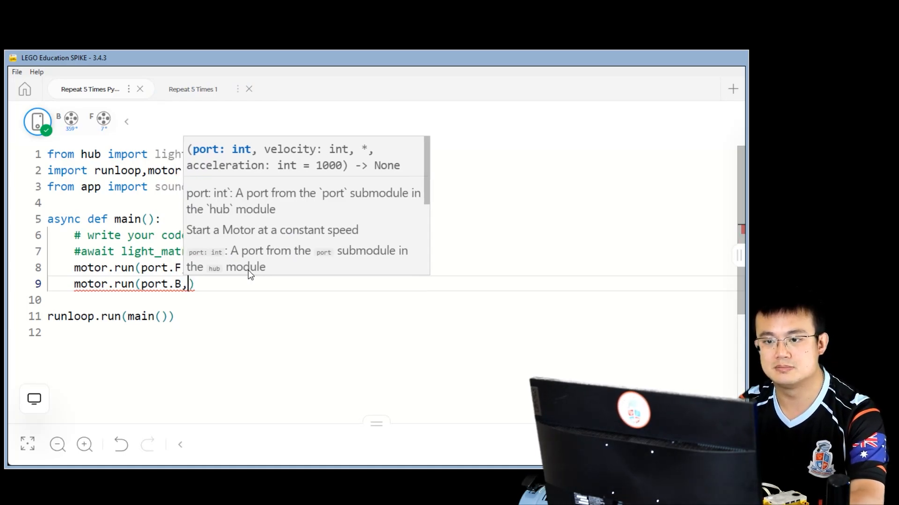
pyautogui.write('500')
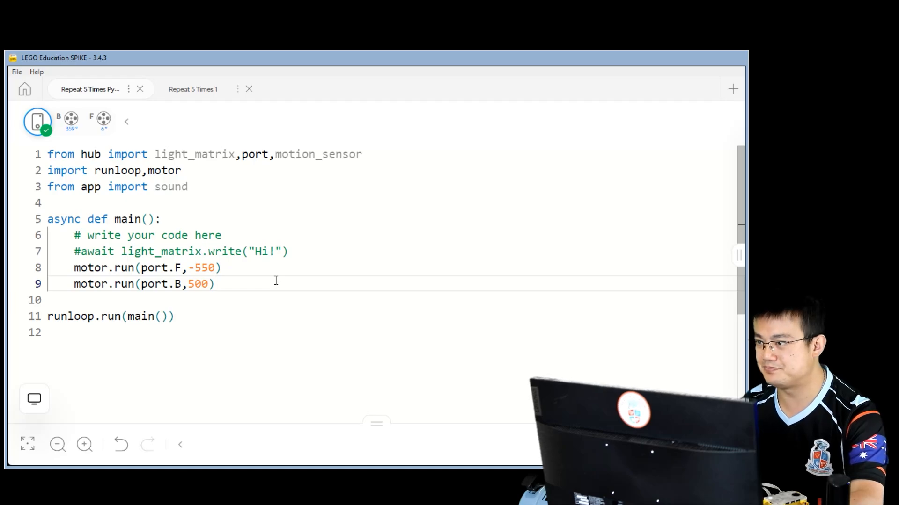
pyautogui.press('enter')
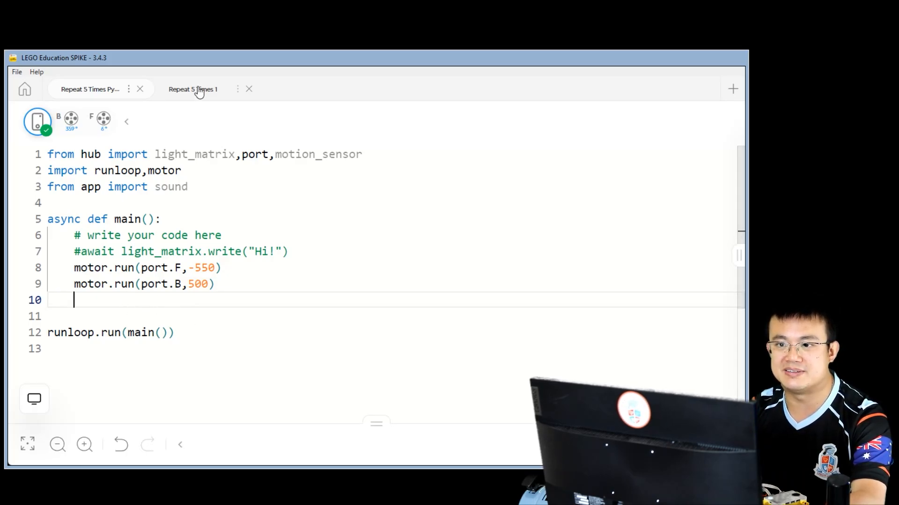
# Step: Write 'while motion_sensor.up_face() != motion_sensor.LEFT:' after the motor.run lines
pyautogui.click(193, 89)
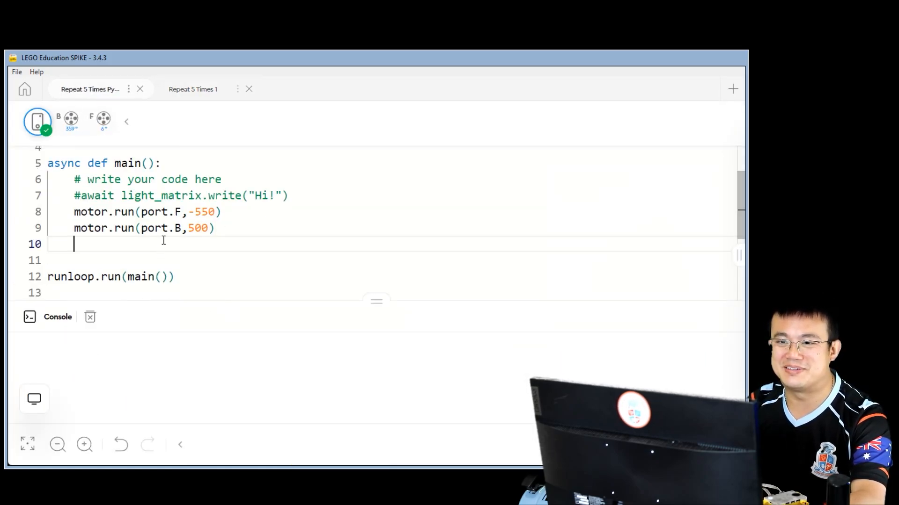
pyautogui.write('while')
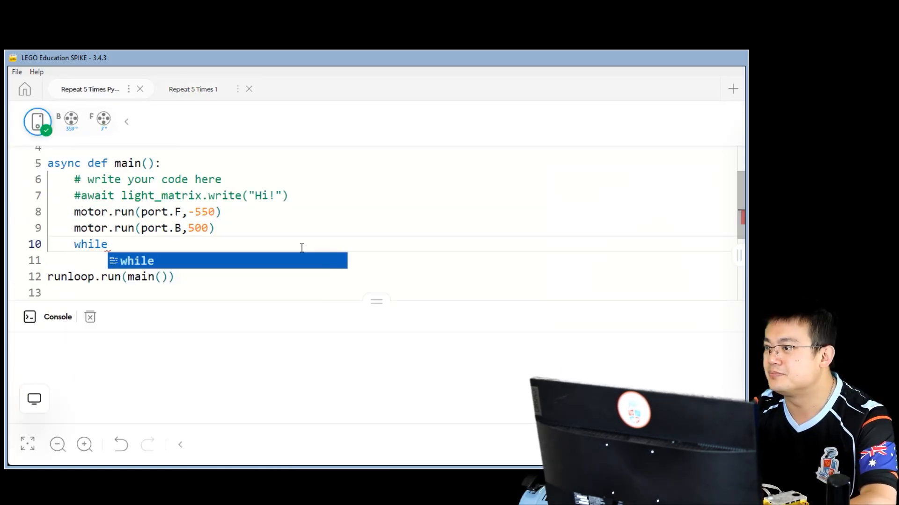
pyautogui.write('motion_sensor.up_face(')
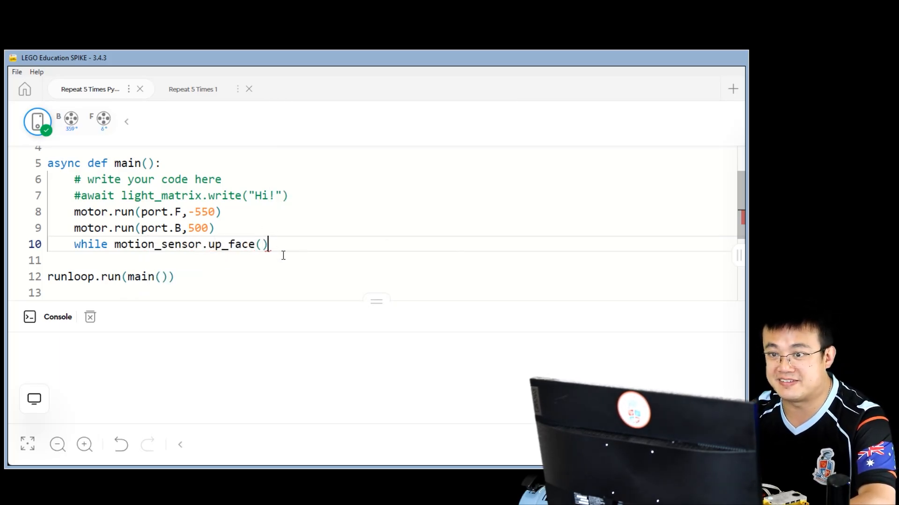
pyautogui.moveTo(320, 236)
pyautogui.write(' !=')
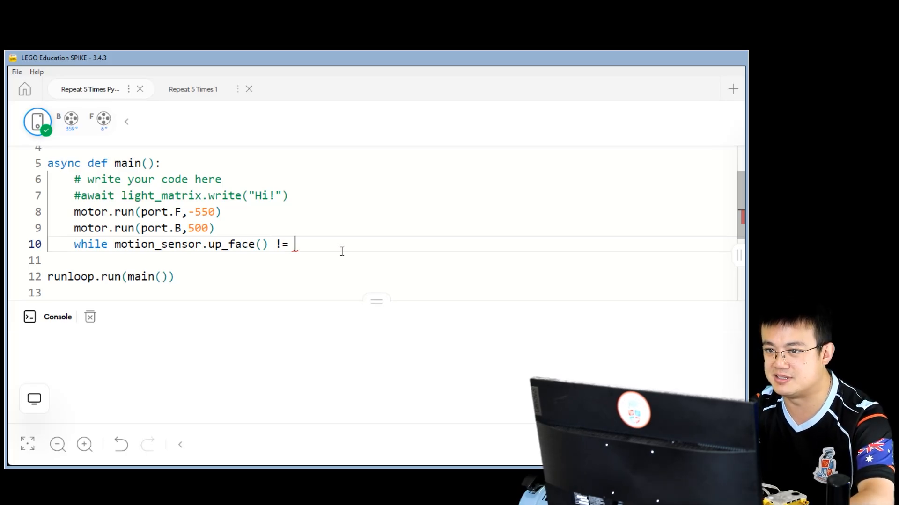
pyautogui.write('motion_sensor')
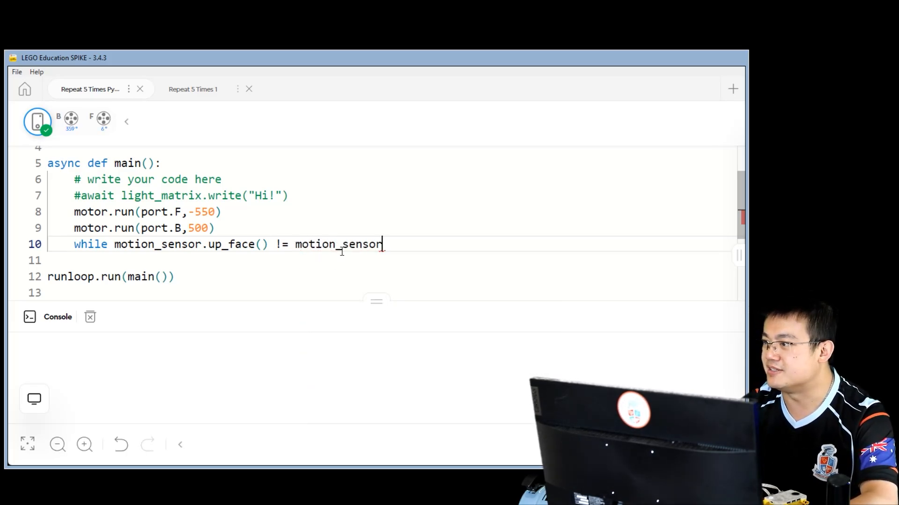
pyautogui.write('.LEFT')
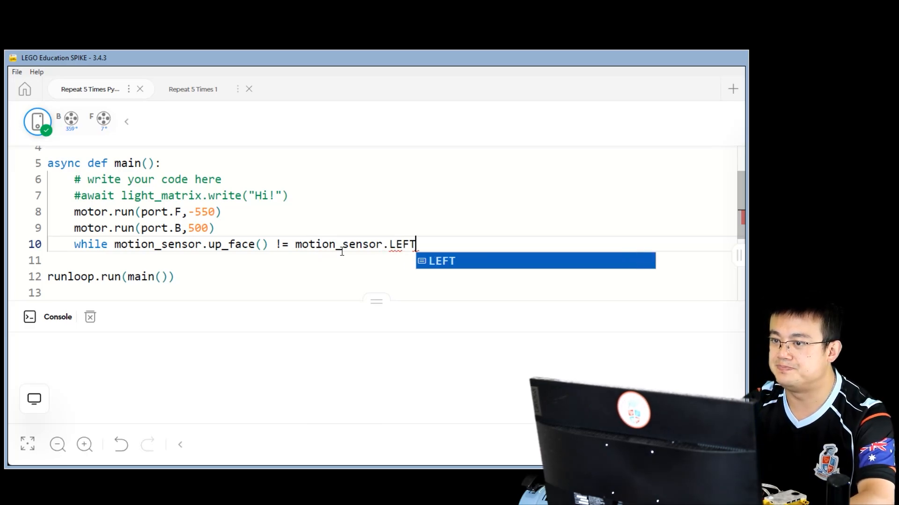
pyautogui.write(':')
pyautogui.click(389, 260)
pyautogui.write('continue')
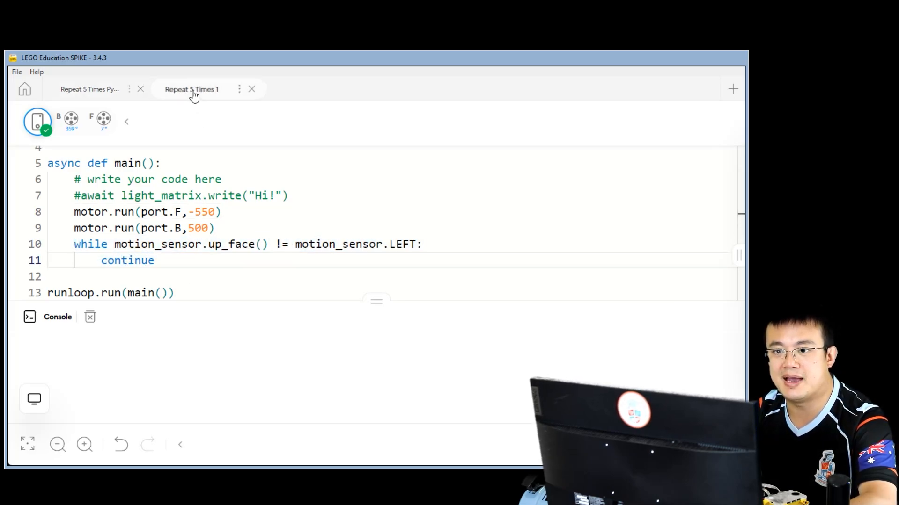
pyautogui.click(192, 89)
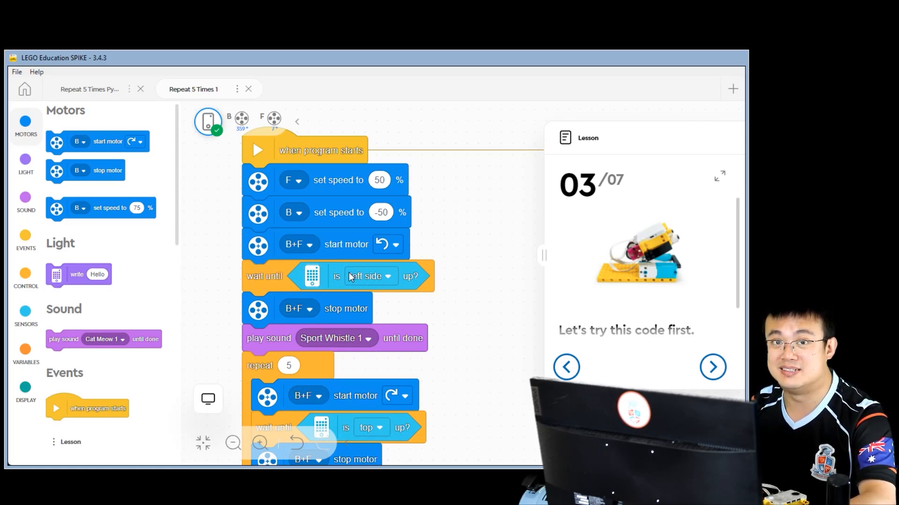
pyautogui.moveTo(197, 143)
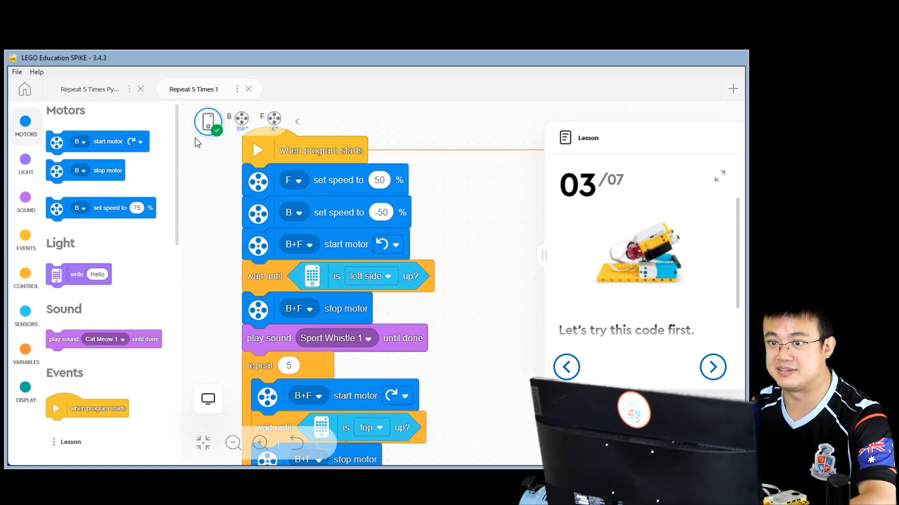
pyautogui.click(89, 89)
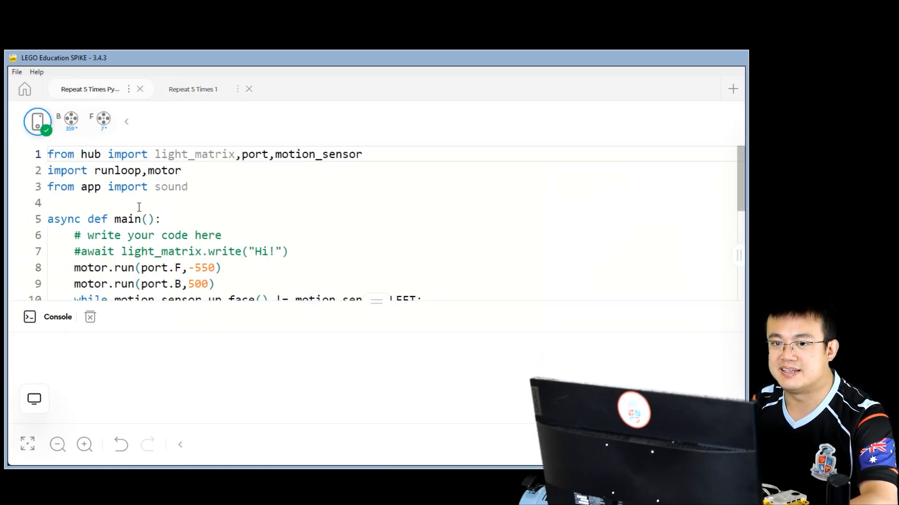
# Step: Add blank lines below the while loop at function level for the next statements
pyautogui.scroll(-3)
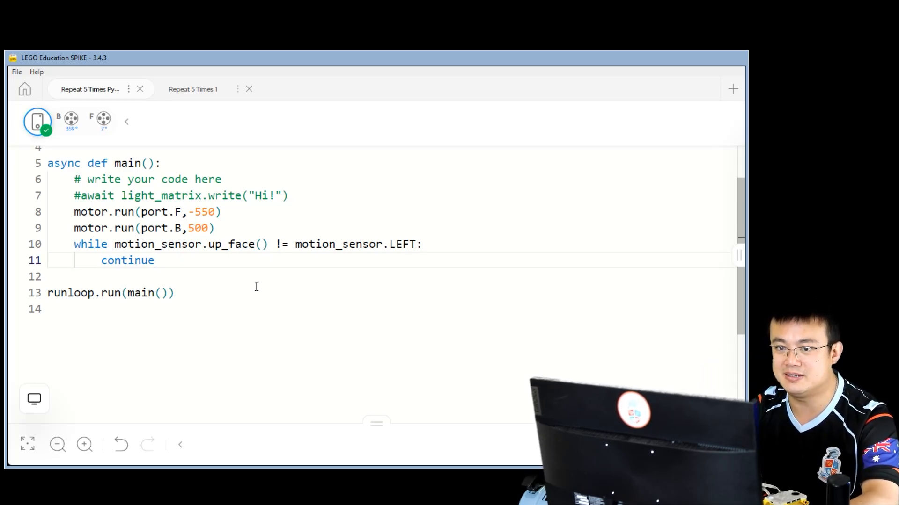
pyautogui.press('Enter')
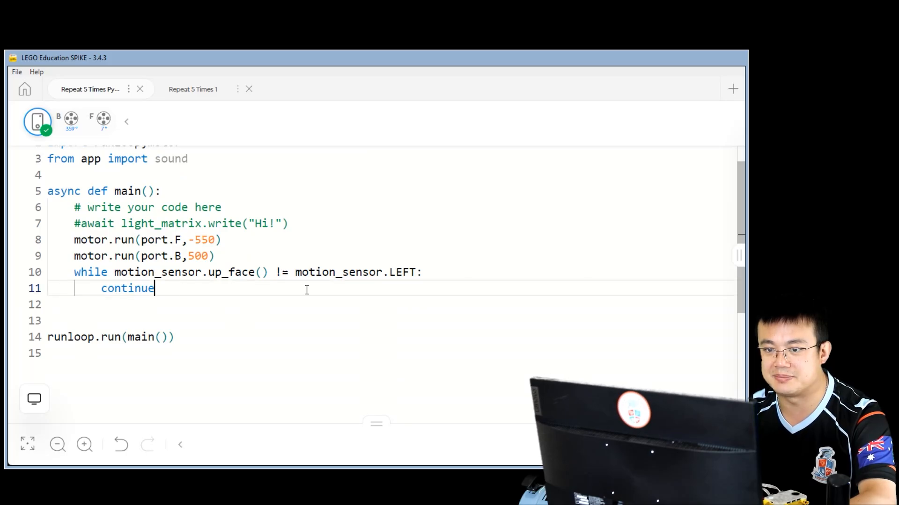
pyautogui.press('enter')
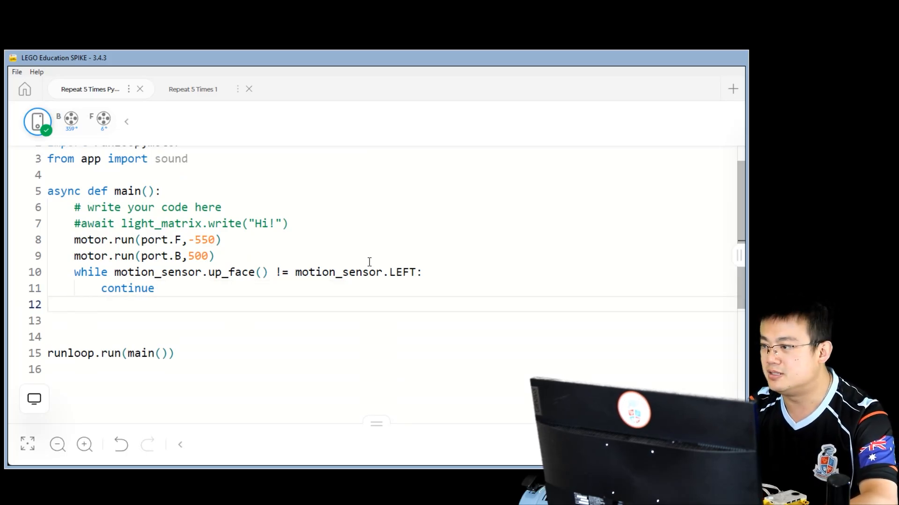
# Step: Write motor.stop(port.F) and motor.stop(port.B), then begin an await line
pyautogui.write('motor.')
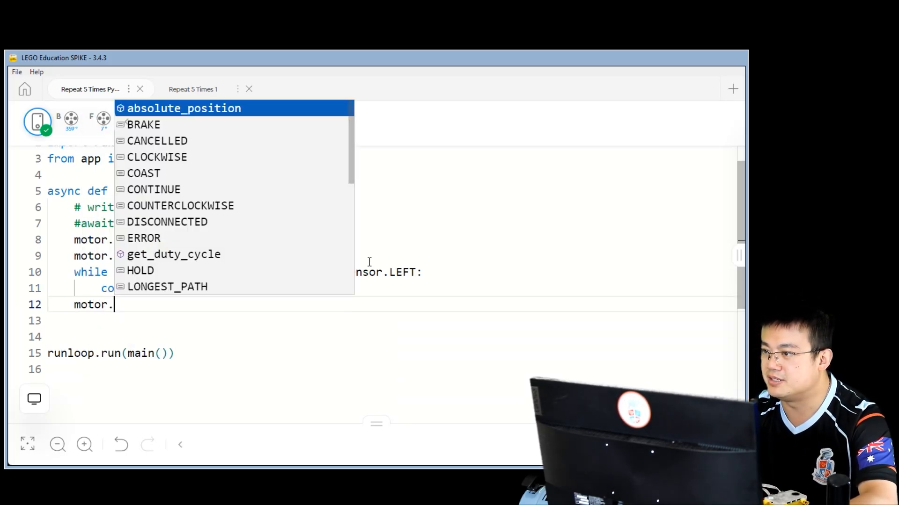
pyautogui.write('stop(')
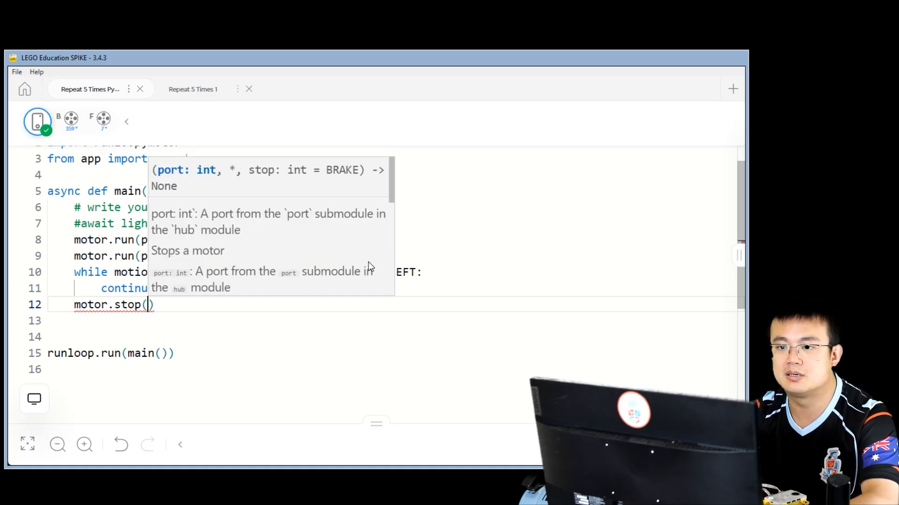
pyautogui.write('port.F')
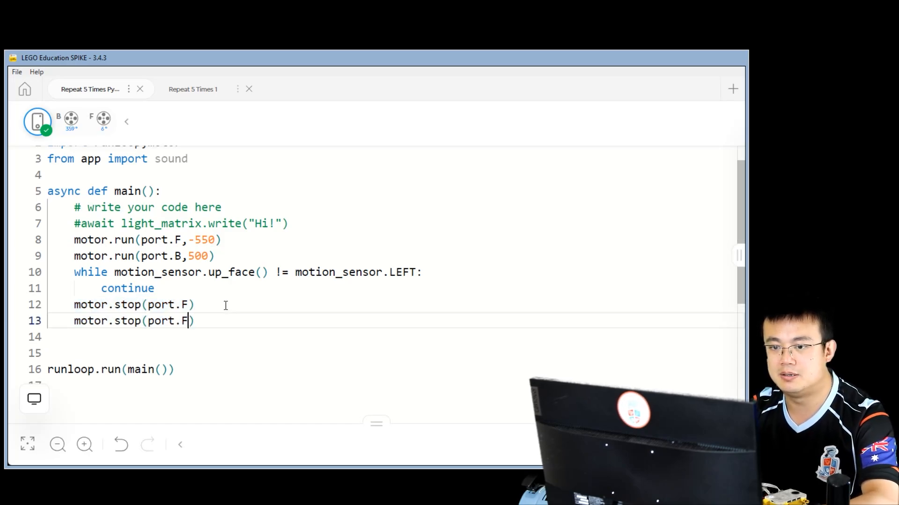
pyautogui.write('B')
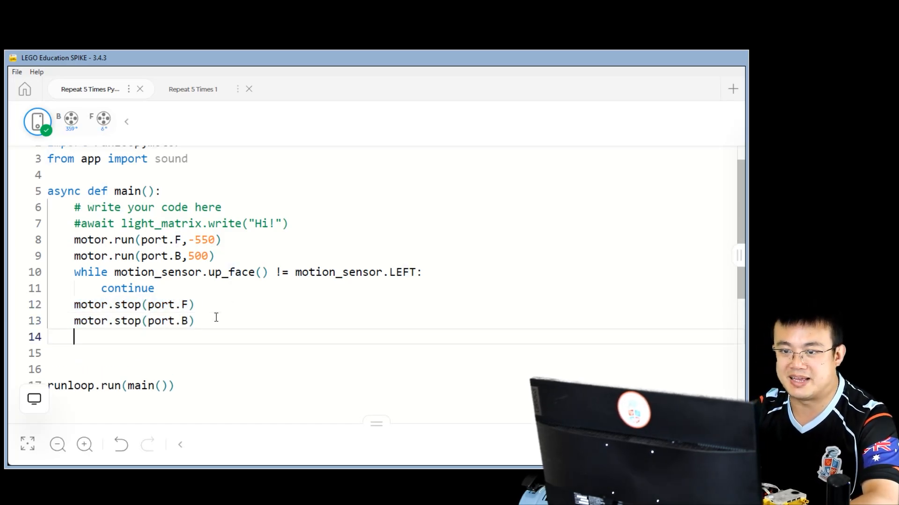
pyautogui.write('await')
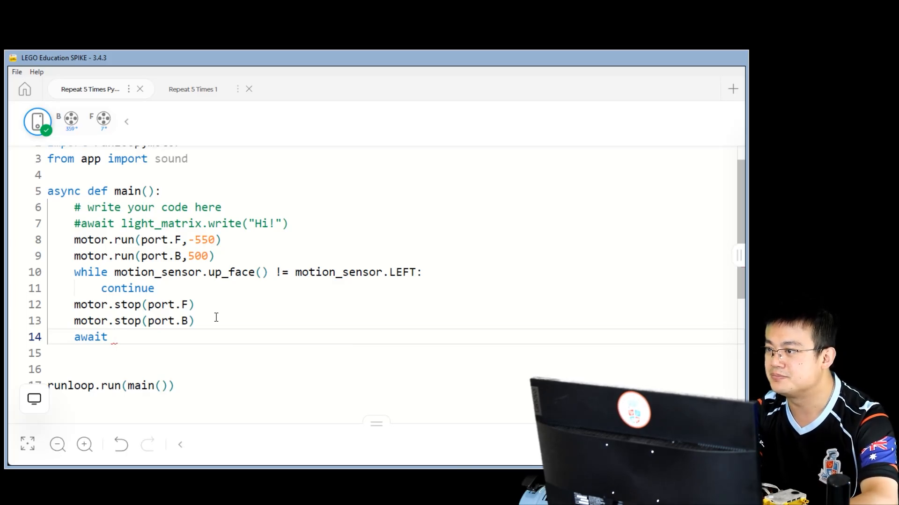
# Step: Add an awaited sound.play call and choose 'Sport Whistle 1' from the sound list
pyautogui.write('sound.pla')
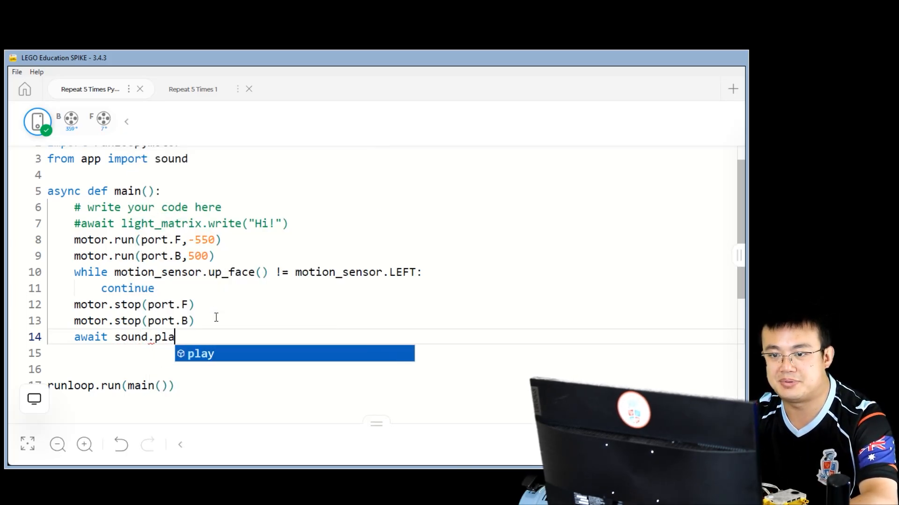
pyautogui.click(200, 354)
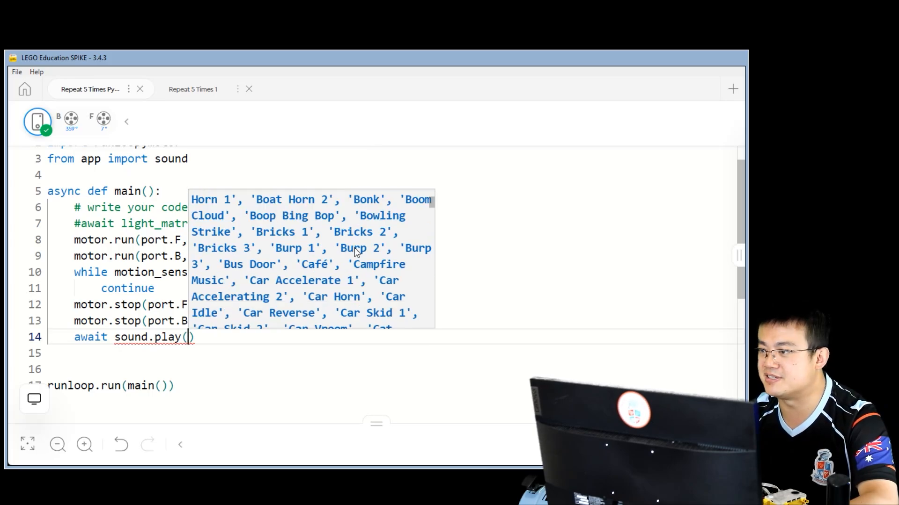
pyautogui.scroll(-3)
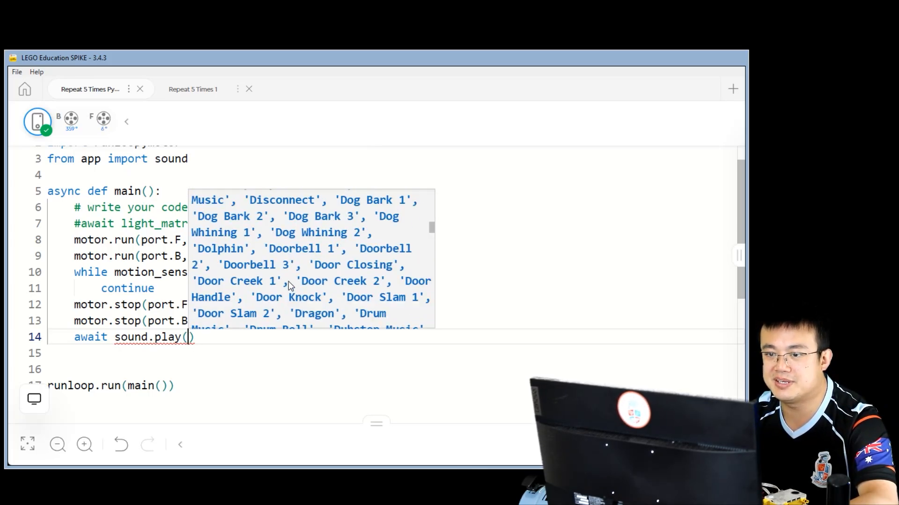
pyautogui.scroll(-3)
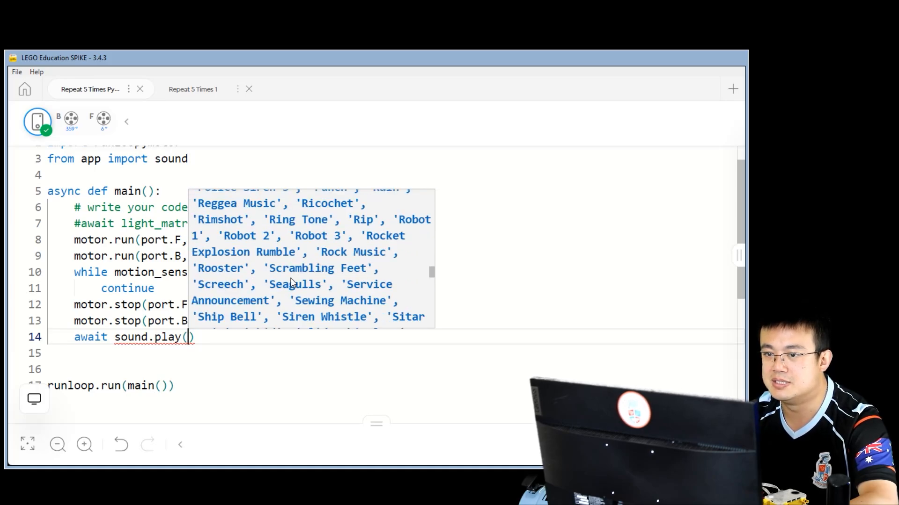
pyautogui.scroll(-3)
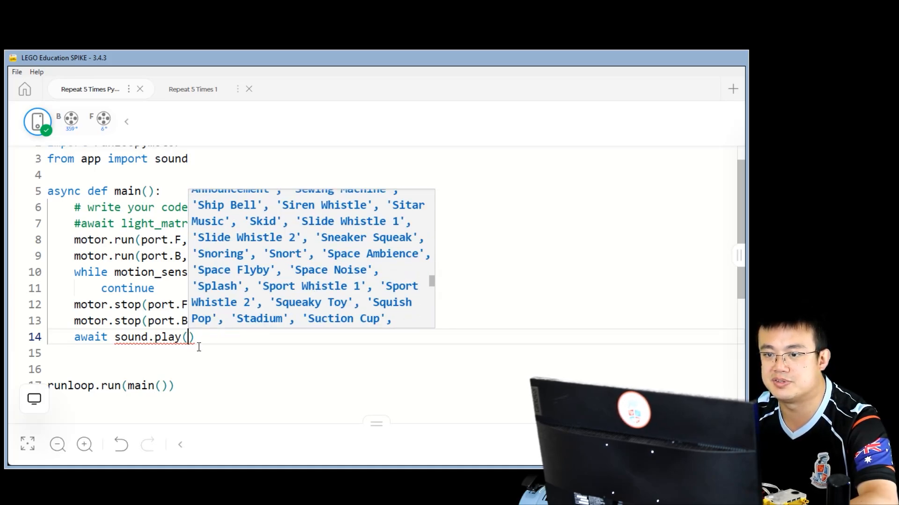
pyautogui.write('Sport')
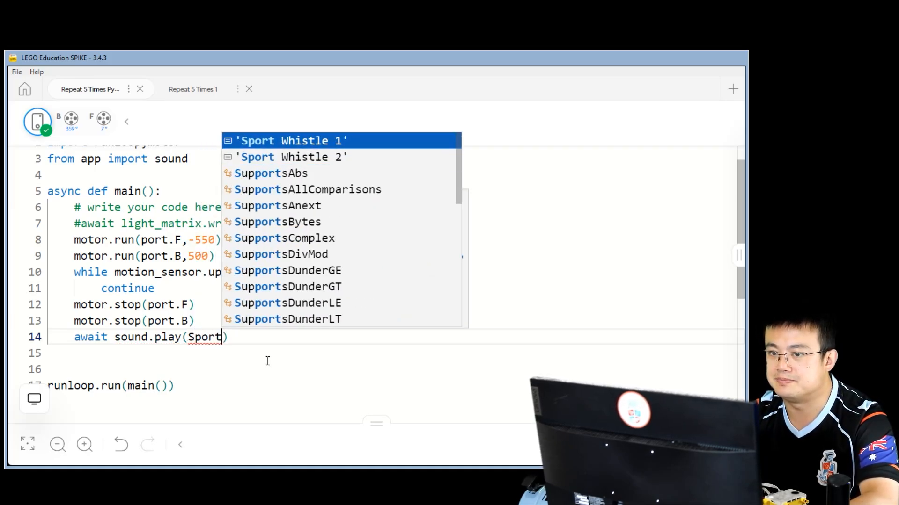
pyautogui.click(291, 141)
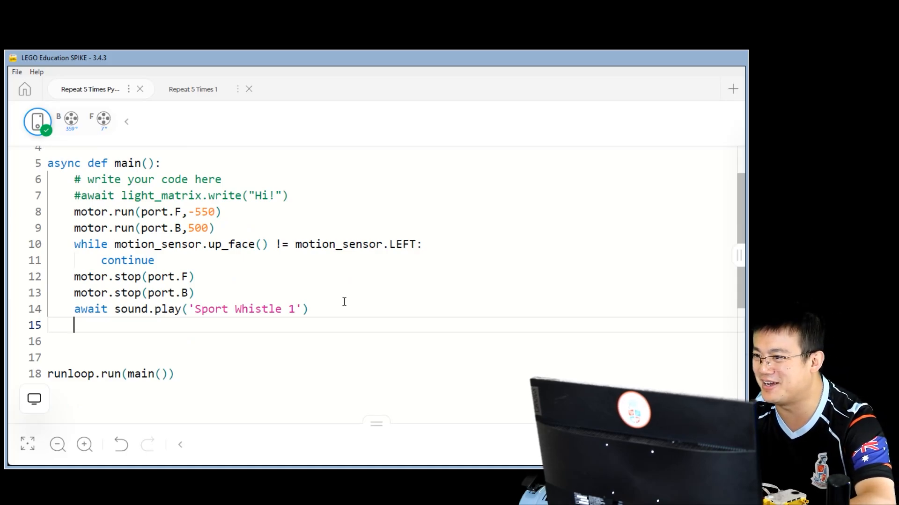
# Step: Write a 'for i in range(5):' loop header for the five repetitions
pyautogui.write('for')
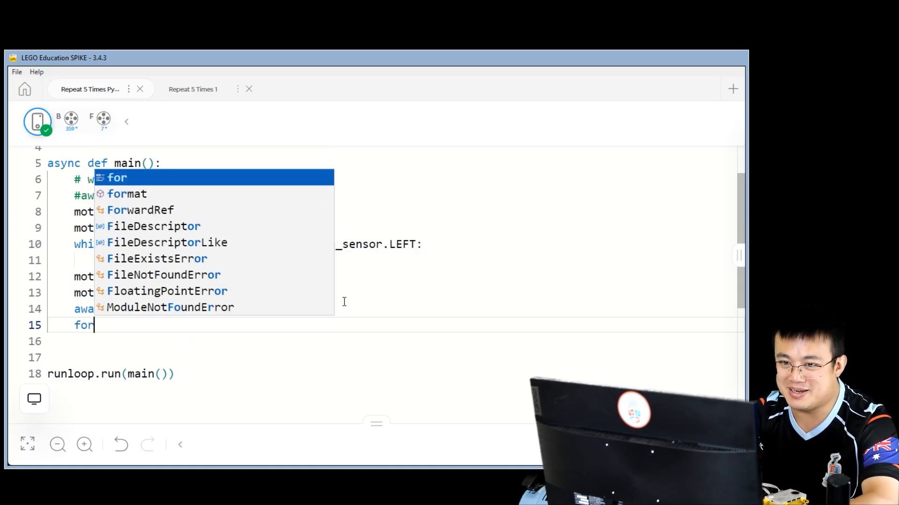
pyautogui.press('Escape')
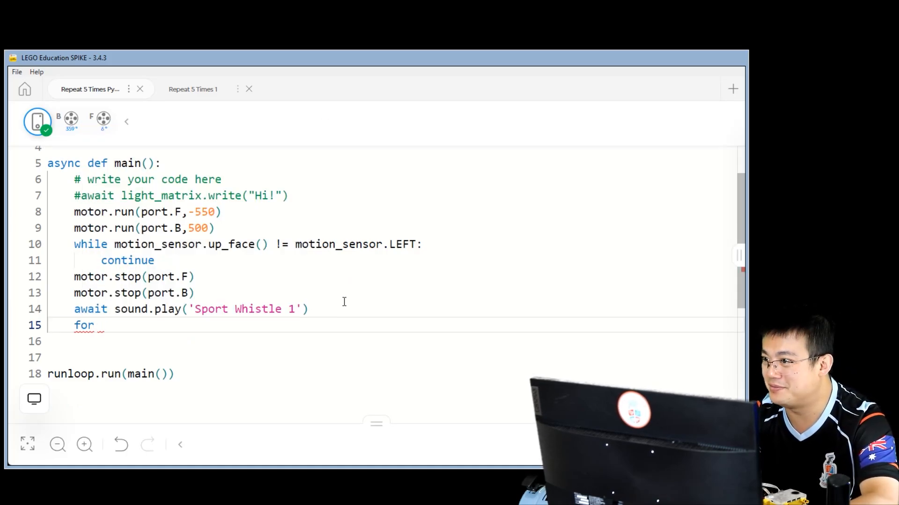
pyautogui.write('i in range(')
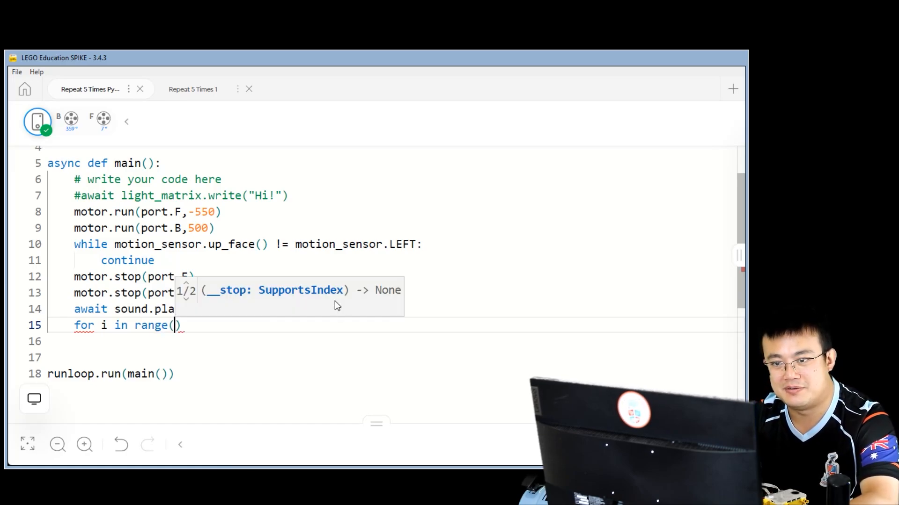
pyautogui.write('5')
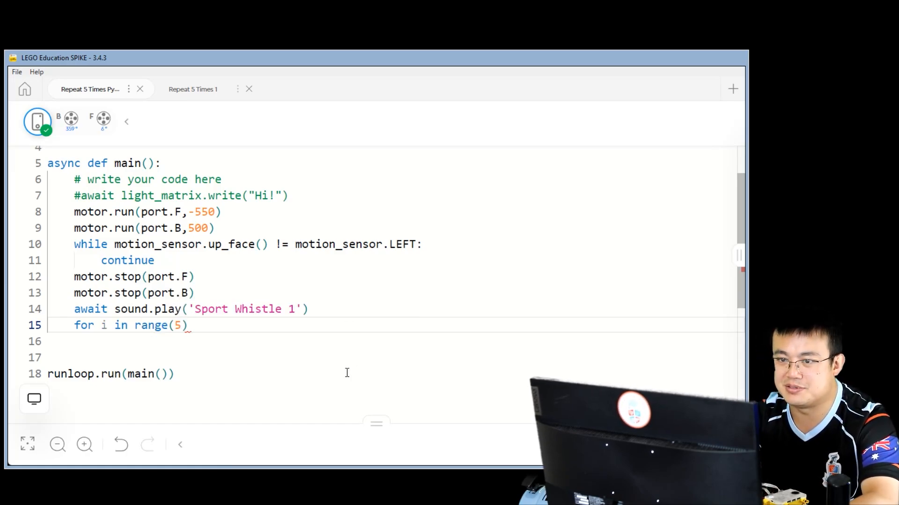
pyautogui.write(':')
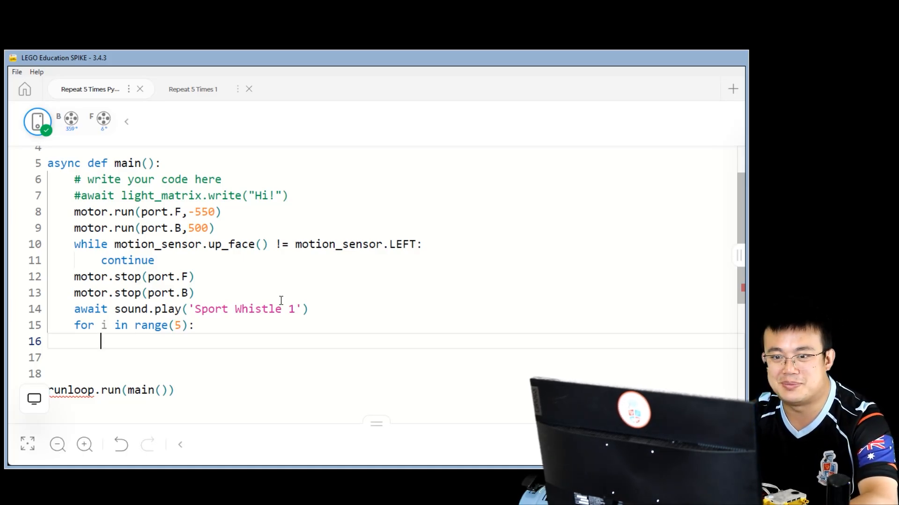
# Step: Inside the loop run motor F at 550 and motor B at -550
pyautogui.write('motor.ru')
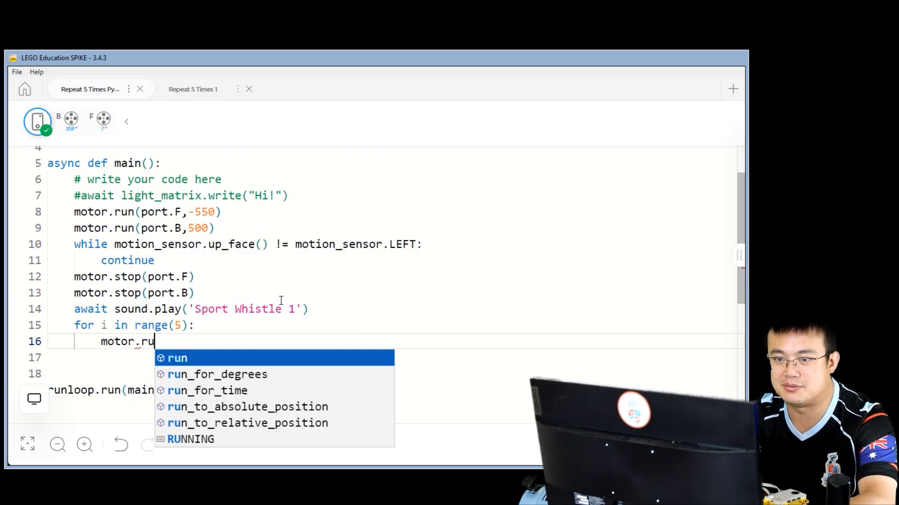
pyautogui.click(178, 358)
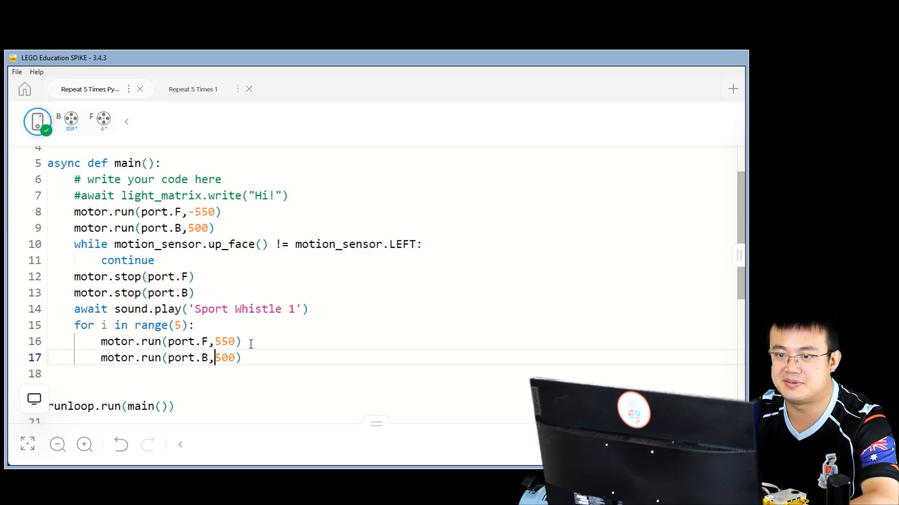
pyautogui.write('-5')
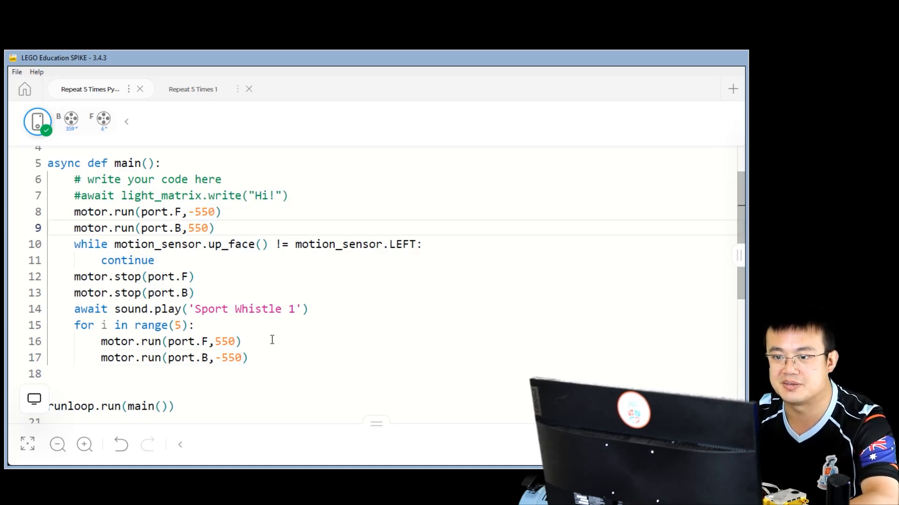
pyautogui.click(278, 357)
pyautogui.write('while motion_sensor.up_face() != motion_sensor.TOP:')
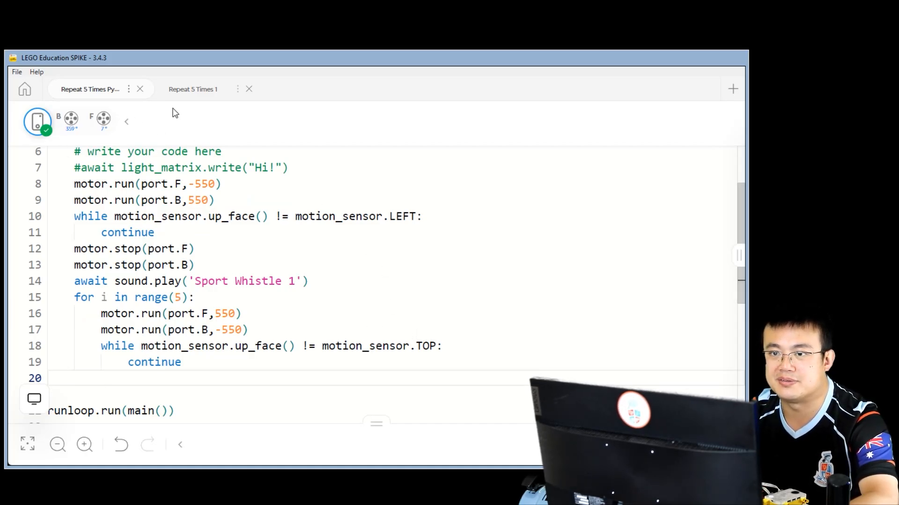
# Step: Switch to the 'Repeat 5 Times 1' block program and view its repeat-5 loop for reference
pyautogui.click(193, 89)
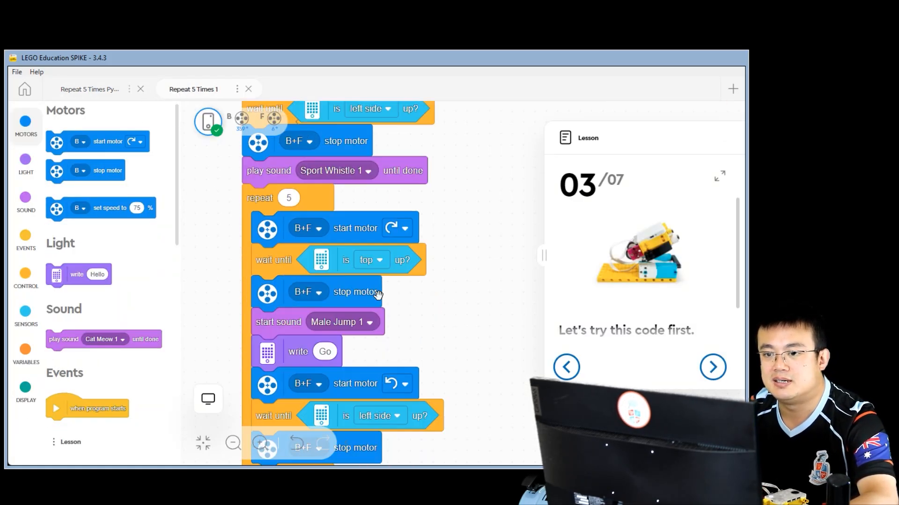
pyautogui.scroll(-3)
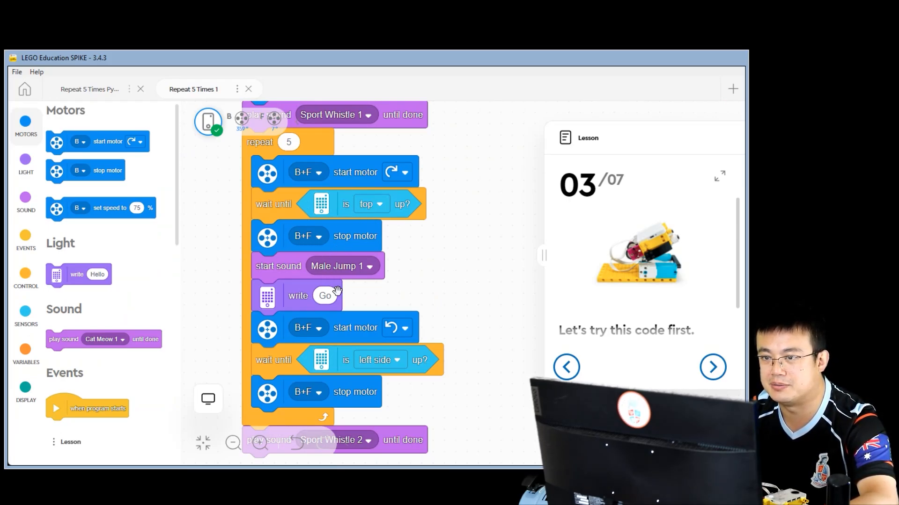
pyautogui.moveTo(306, 281)
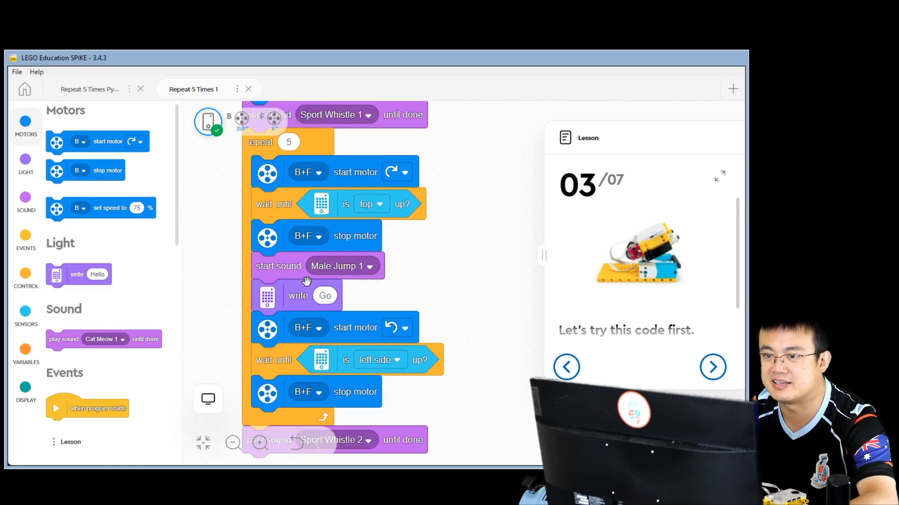
pyautogui.moveTo(96, 98)
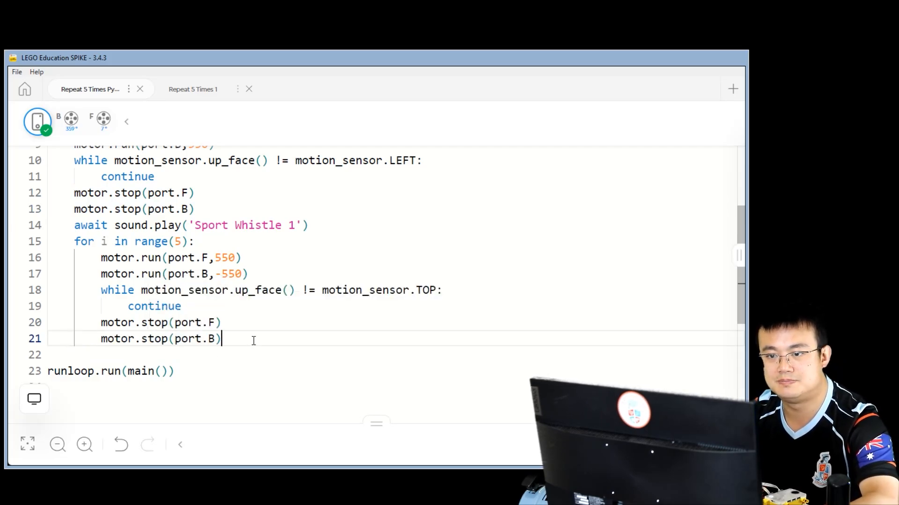
# Step: Add sound.play('Male Jump 1') inside the loop and start a new line below it
pyautogui.write('sound.play')
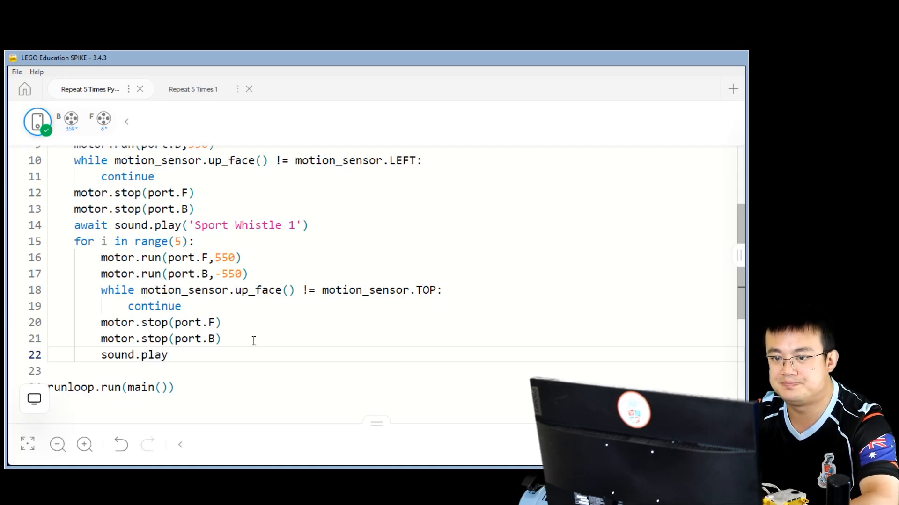
pyautogui.write('()')
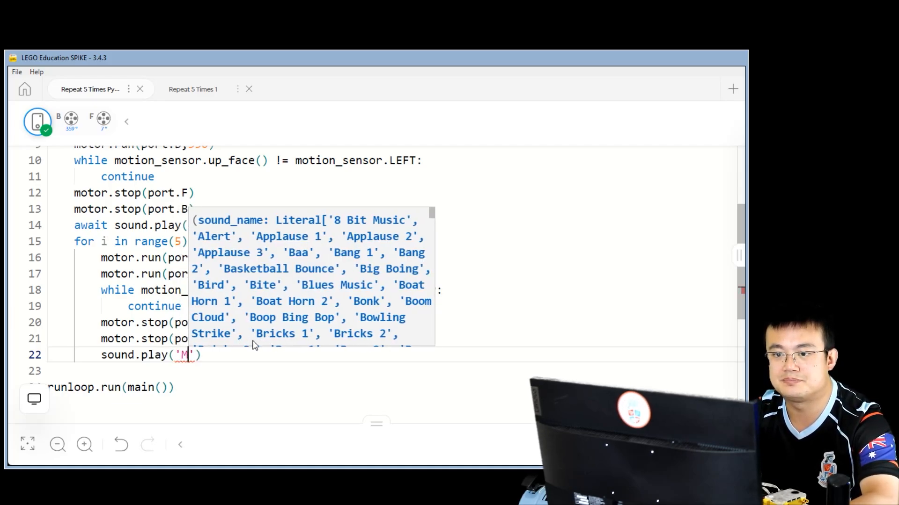
pyautogui.write('ale')
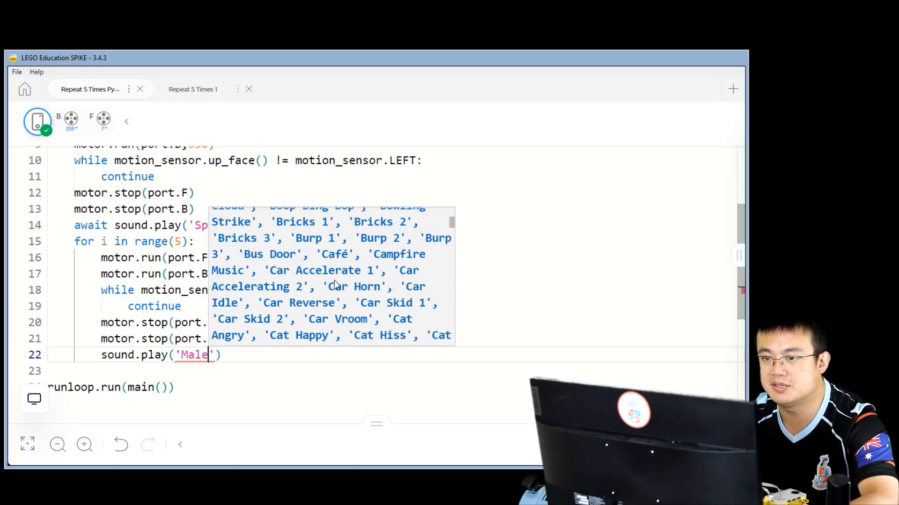
pyautogui.scroll(-3)
pyautogui.write(' Jump 1')
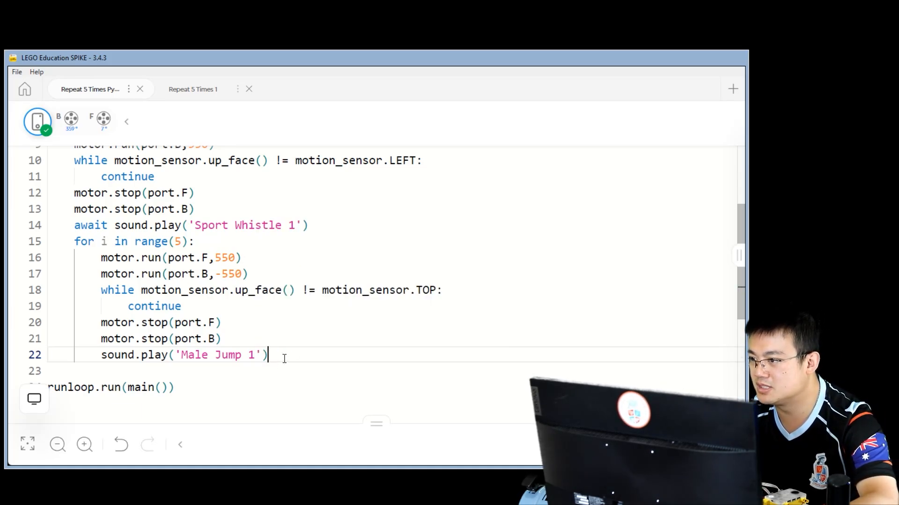
pyautogui.press('enter')
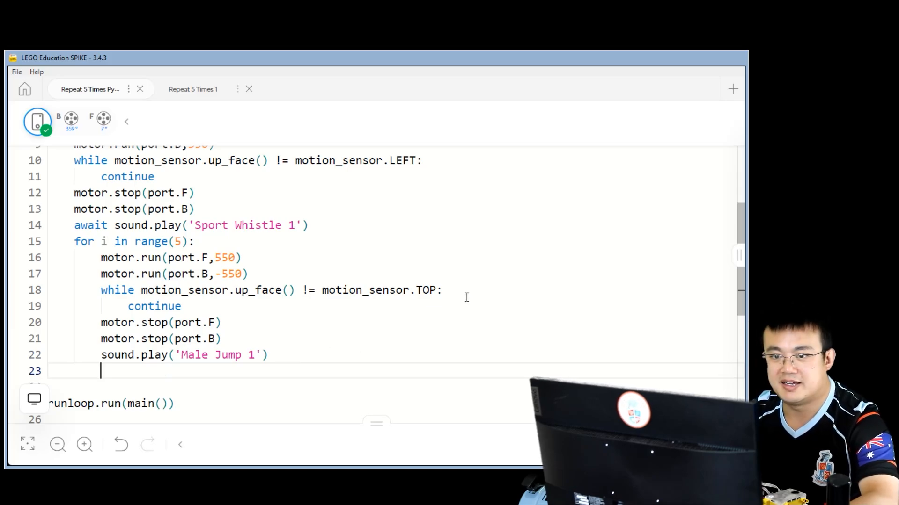
# Step: Add an awaited light_matrix.write showing "Go" inside the loop
pyautogui.write('await')
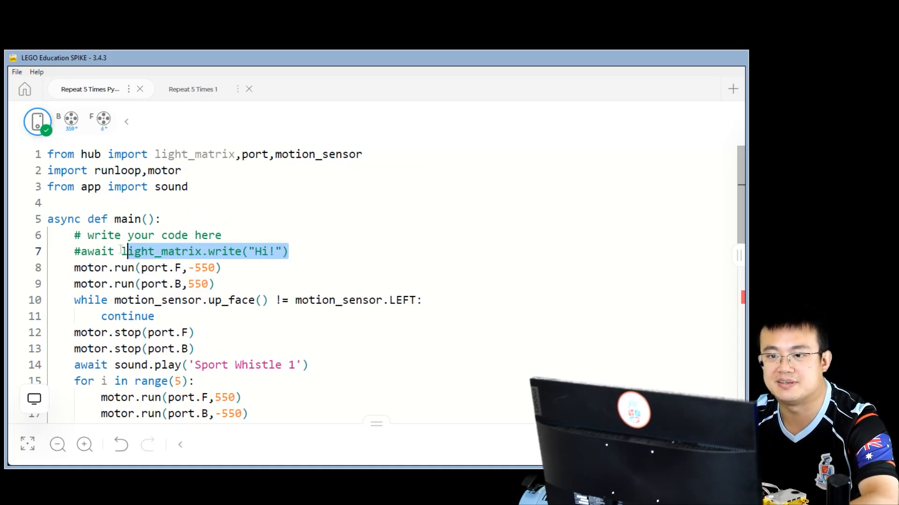
pyautogui.press('Delete')
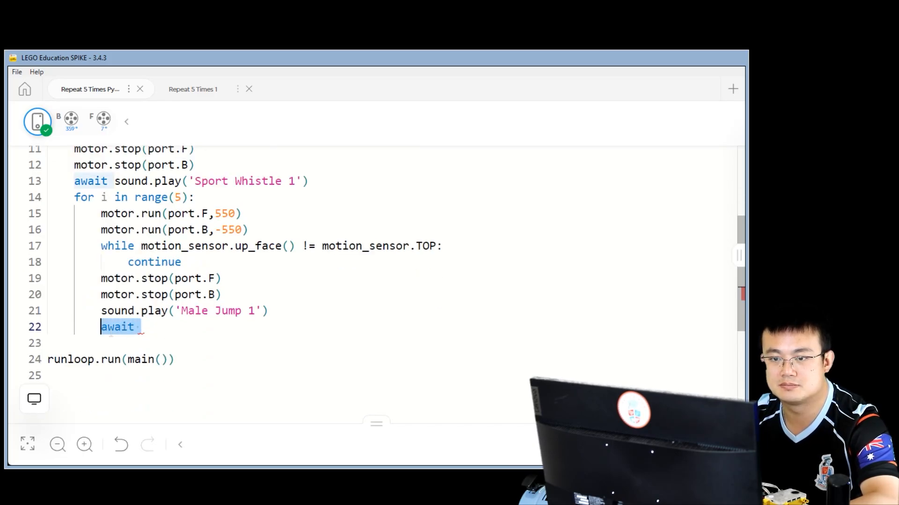
pyautogui.write('light_matrix.write("Hi!")')
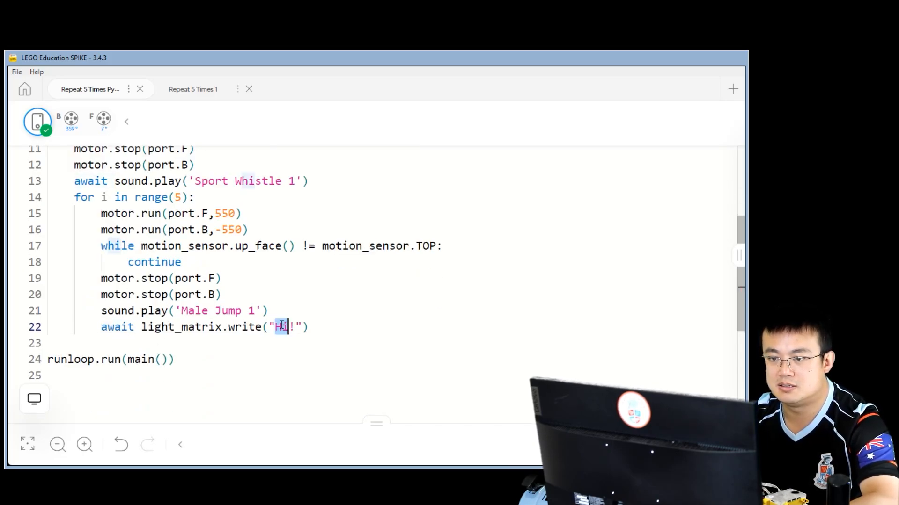
pyautogui.write('Go')
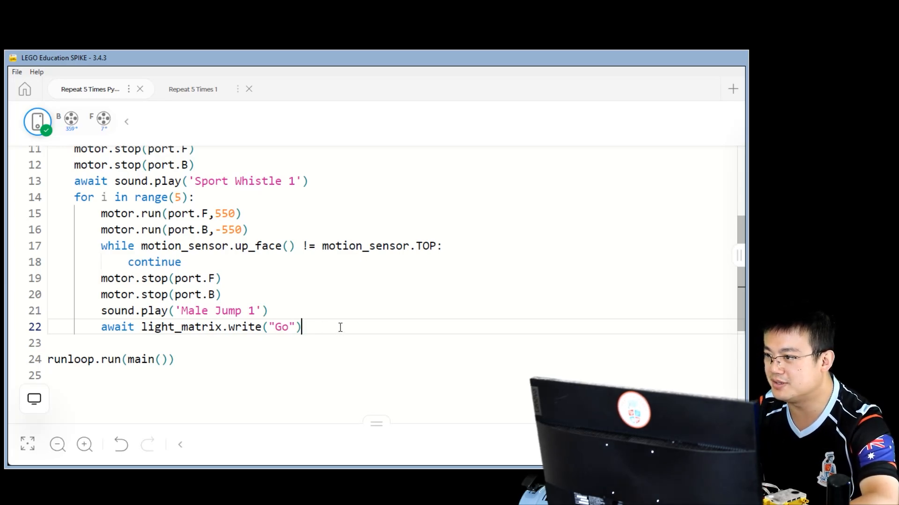
pyautogui.press('enter')
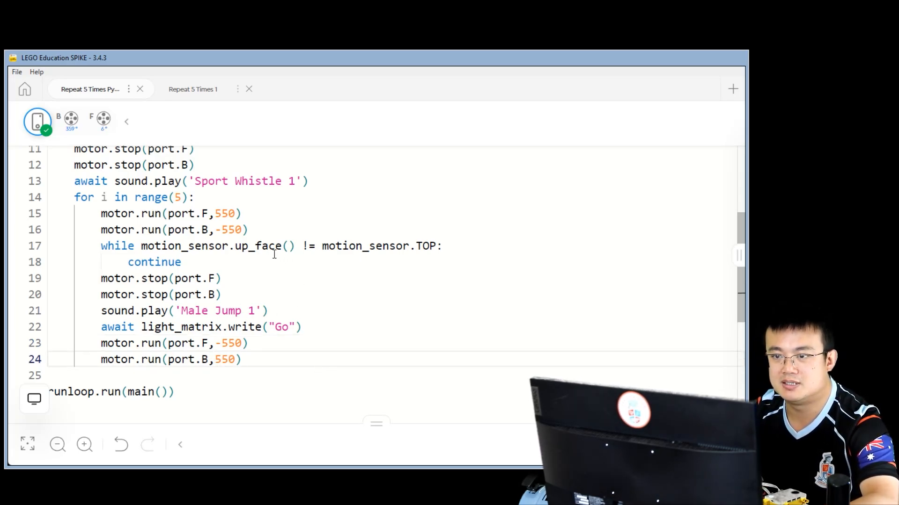
# Step: Reuse the wait loop with LEFT face up, then stop motors F and B again
pyautogui.moveTo(100, 246); pyautogui.dragTo(181, 262)
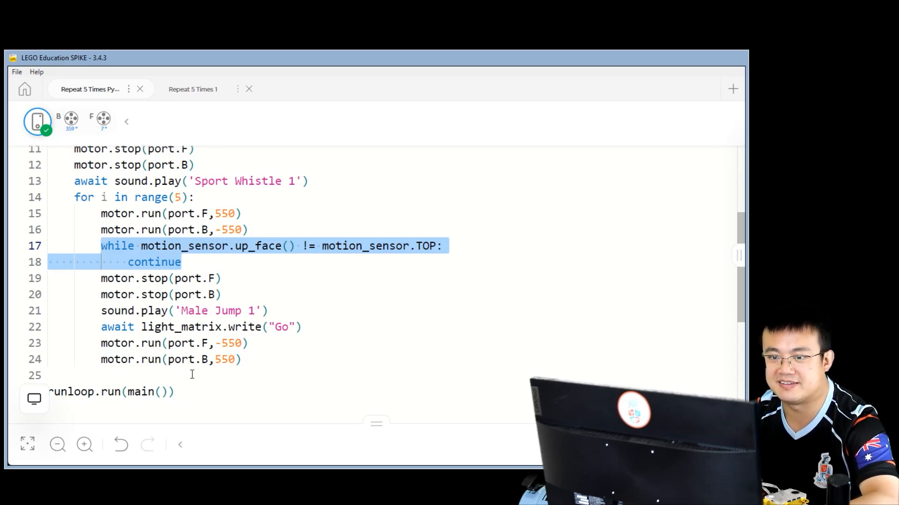
pyautogui.press('ctrl+v')
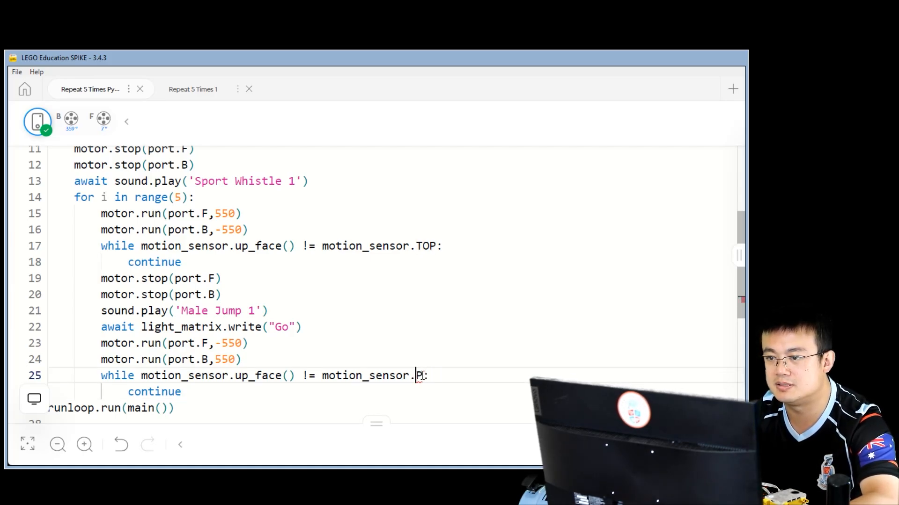
pyautogui.write('LEFT')
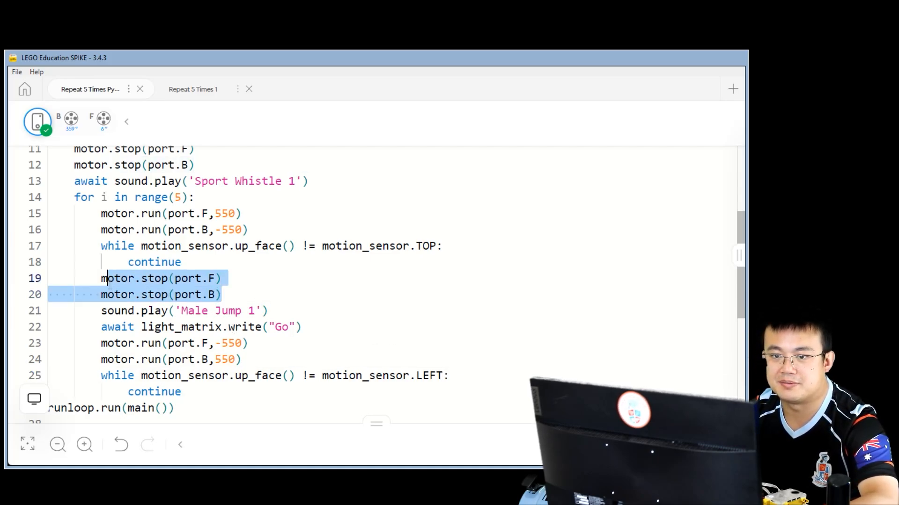
pyautogui.click(181, 391)
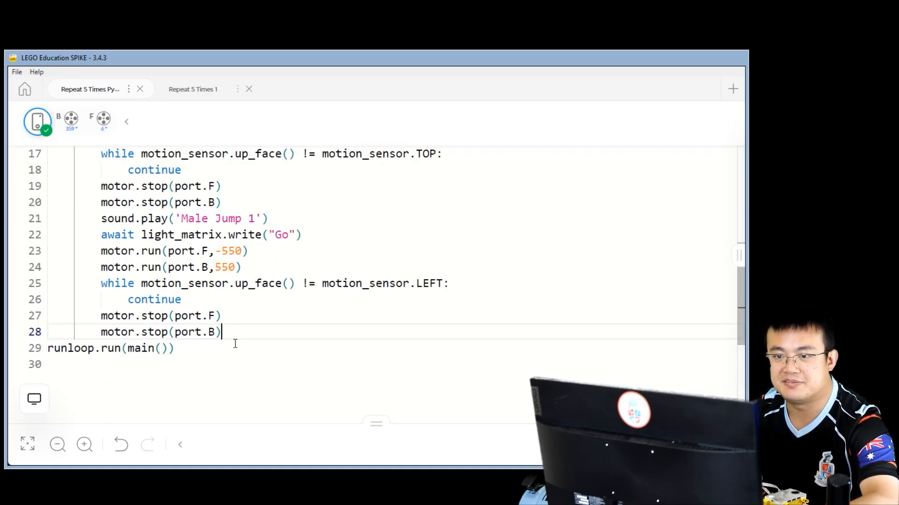
pyautogui.press('enter')
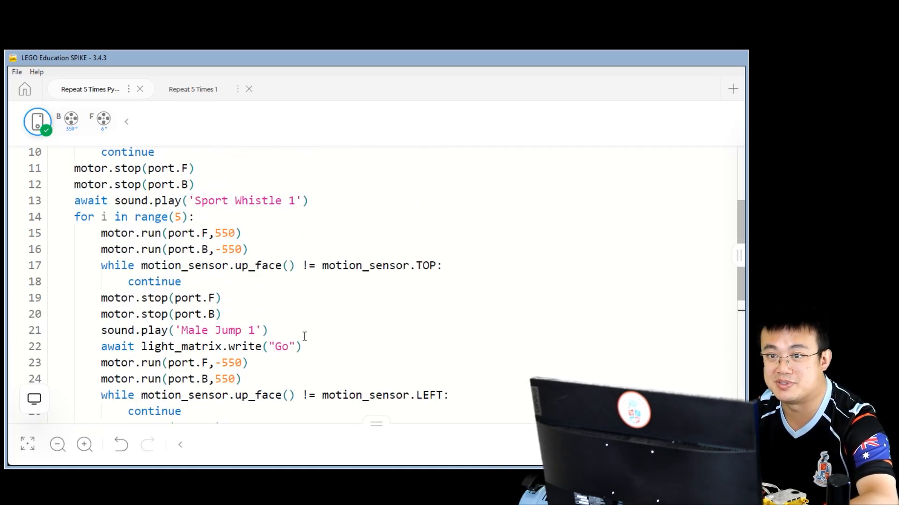
# Step: Delete the commented-out #await light_matrix.write("Hi!") line and review the program
pyautogui.tripleClick(189, 201)
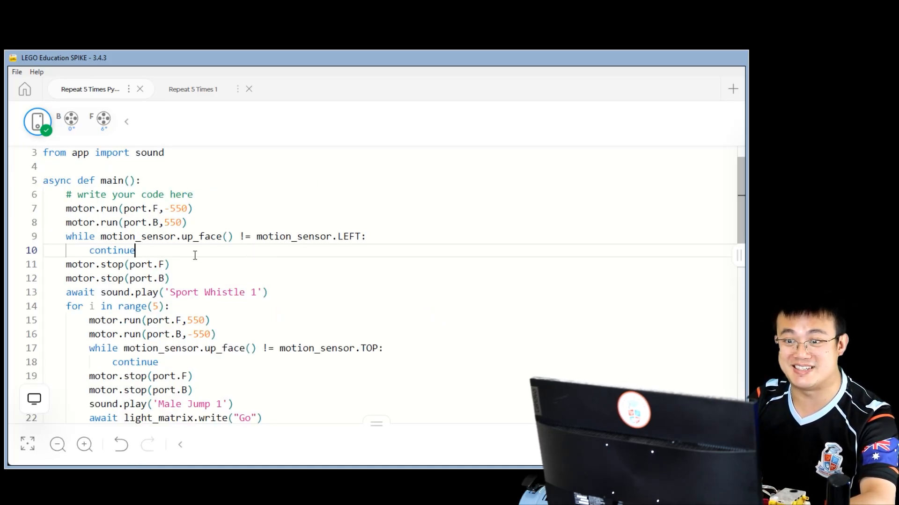
pyautogui.moveTo(270, 241)
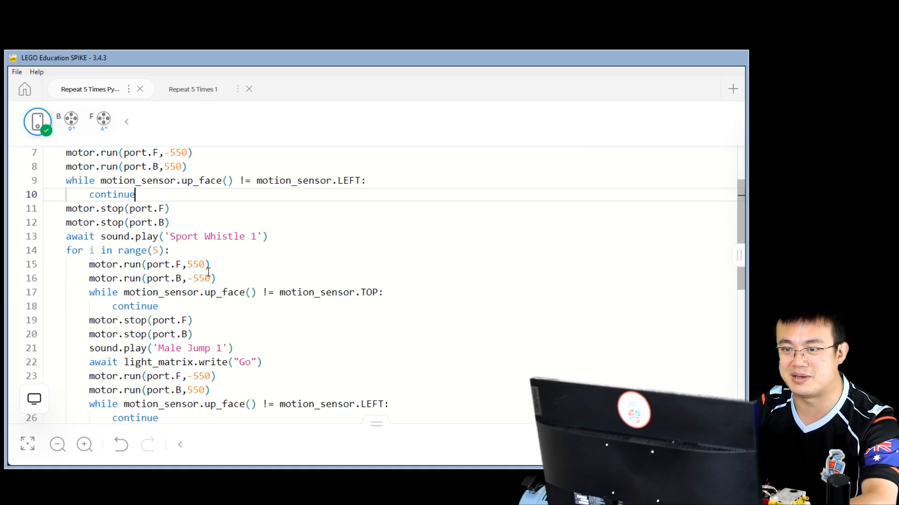
pyautogui.moveTo(250, 308)
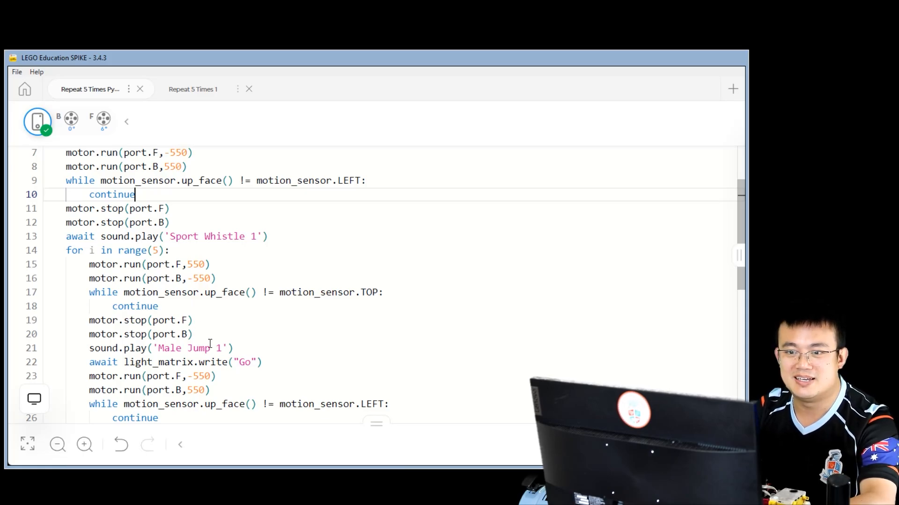
pyautogui.scroll(-3)
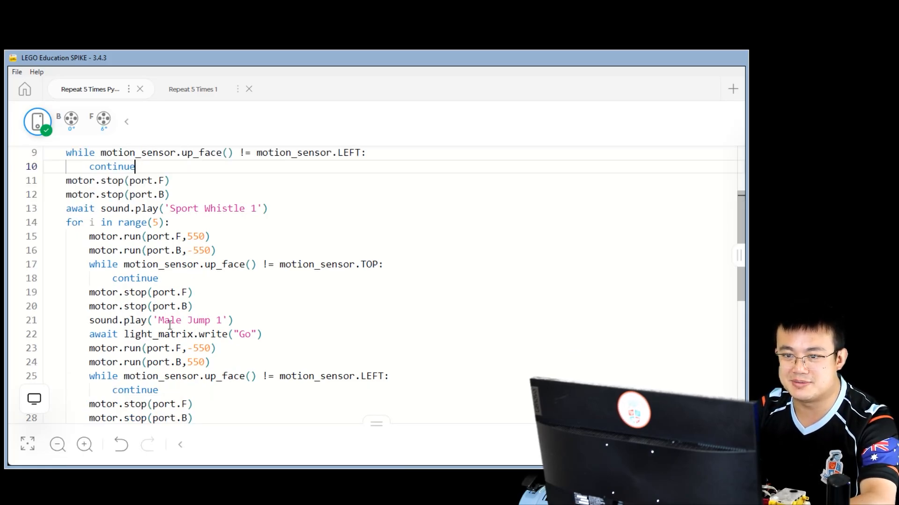